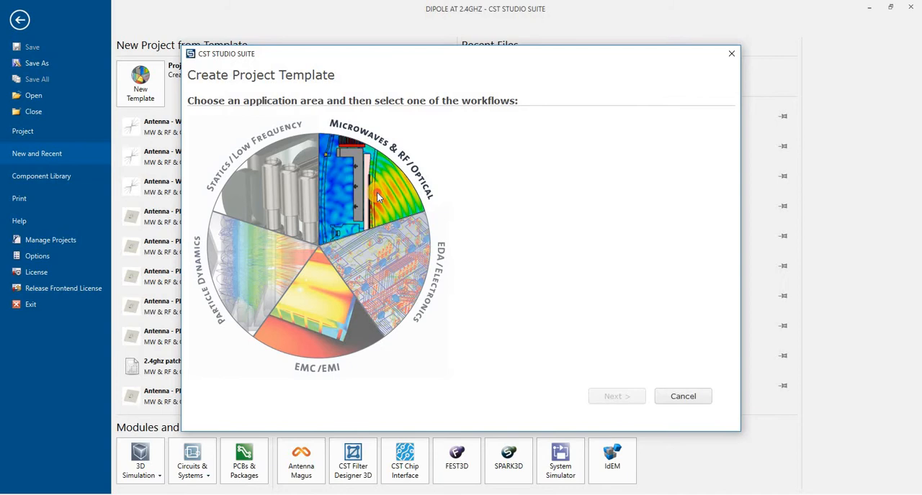
Create a Microwaves & RF wire-antenna project template using the Time Domain solver.
click(374, 187)
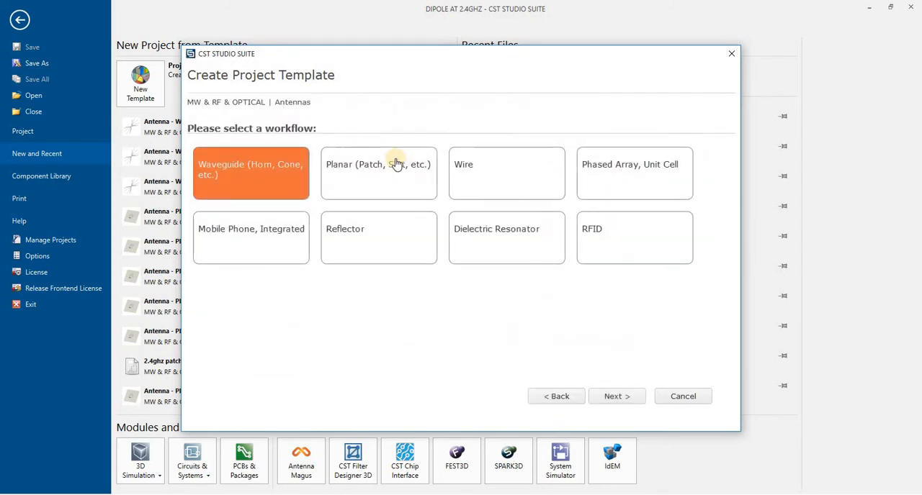
click(616, 396)
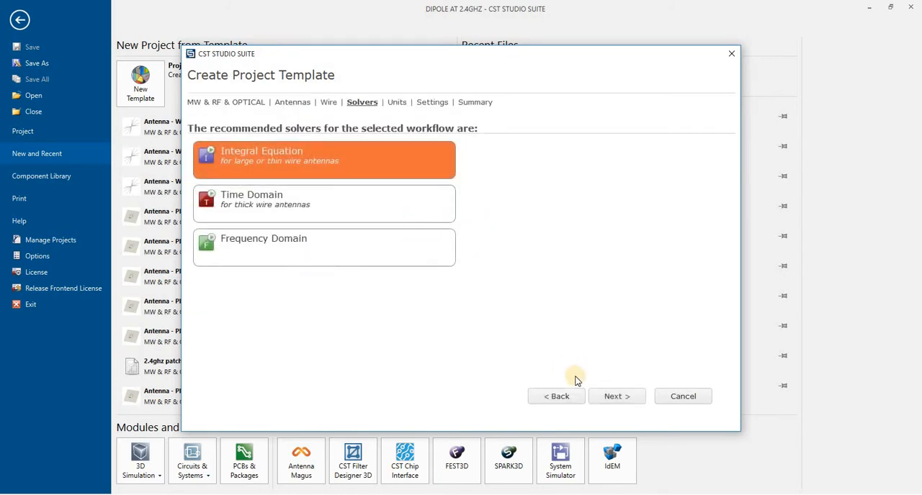
click(323, 204)
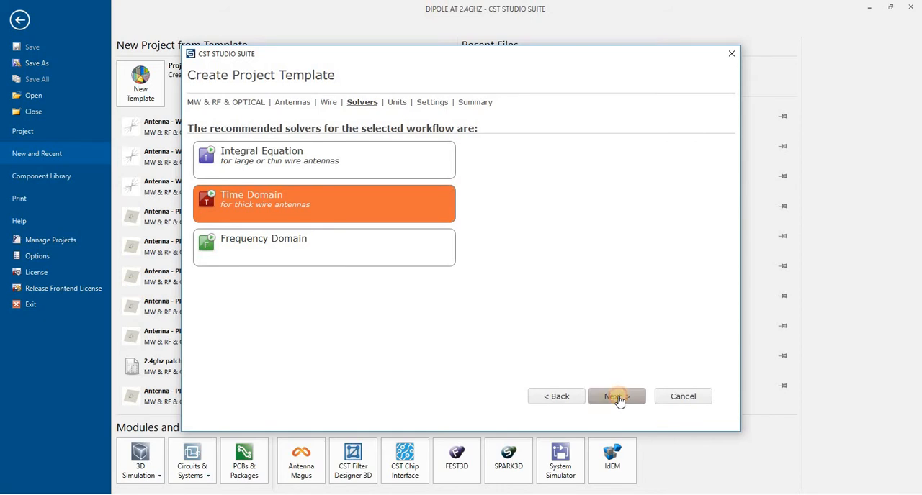
click(616, 396)
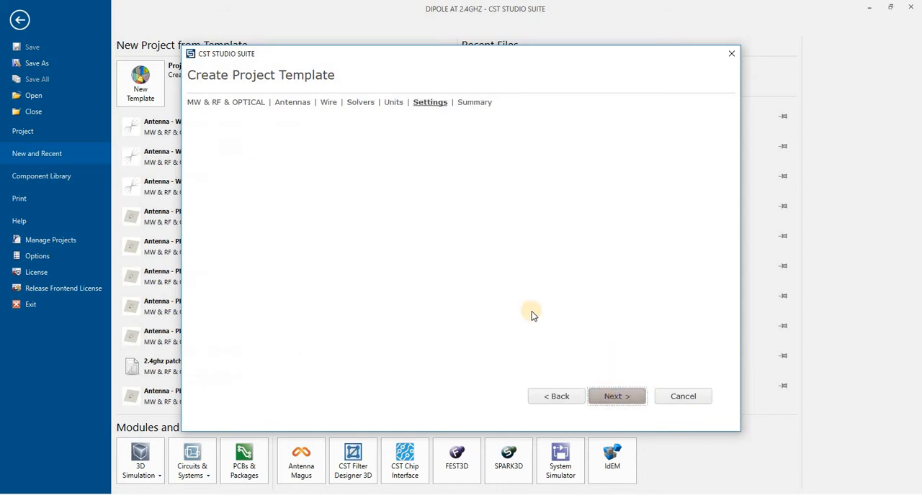
click(617, 396)
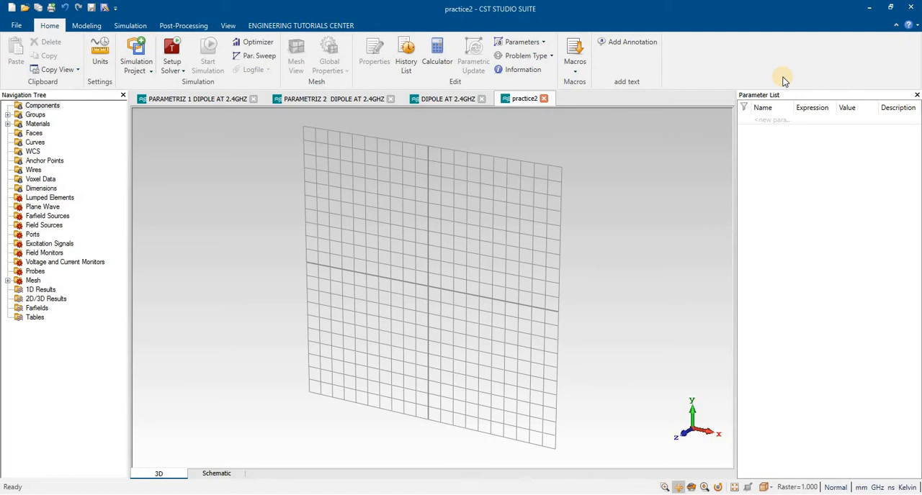
mouse_move(772, 121)
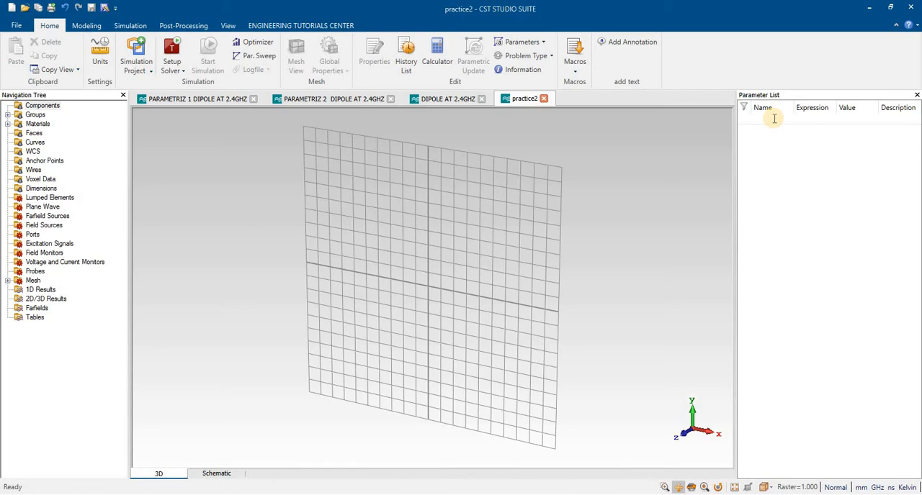
Define parameter R with expression 1.5 and parameter L with expression 62.46.
text(R)
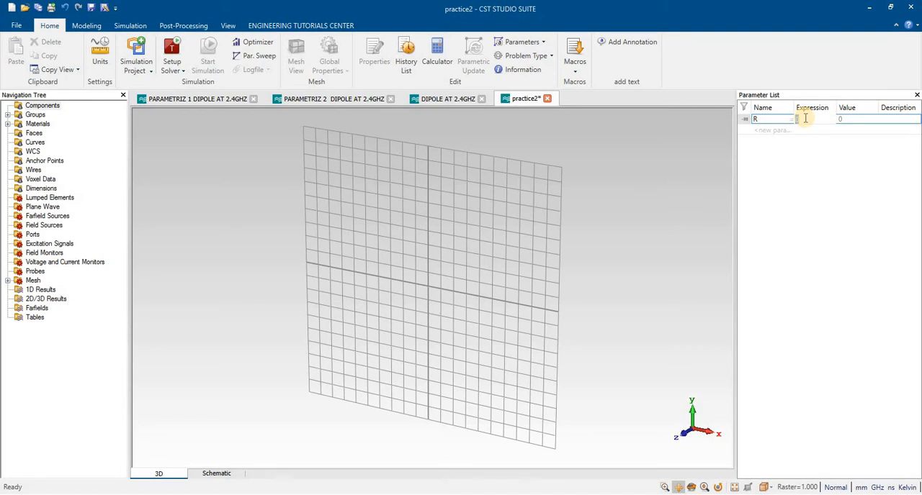
text(1.5)
click(772, 130)
text(L)
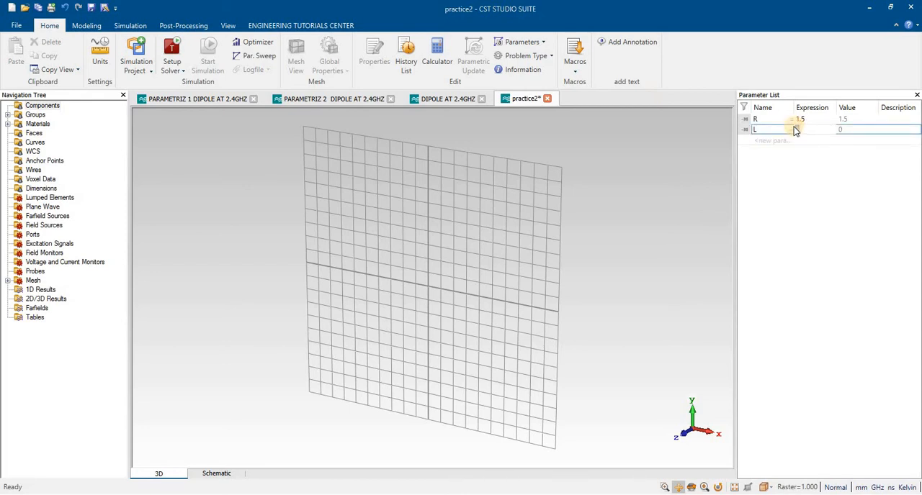
text(62.46)
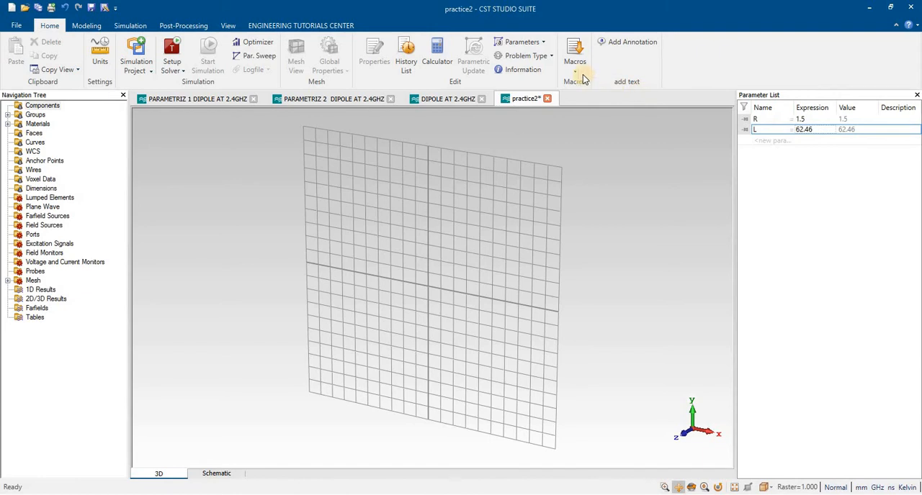
click(574, 54)
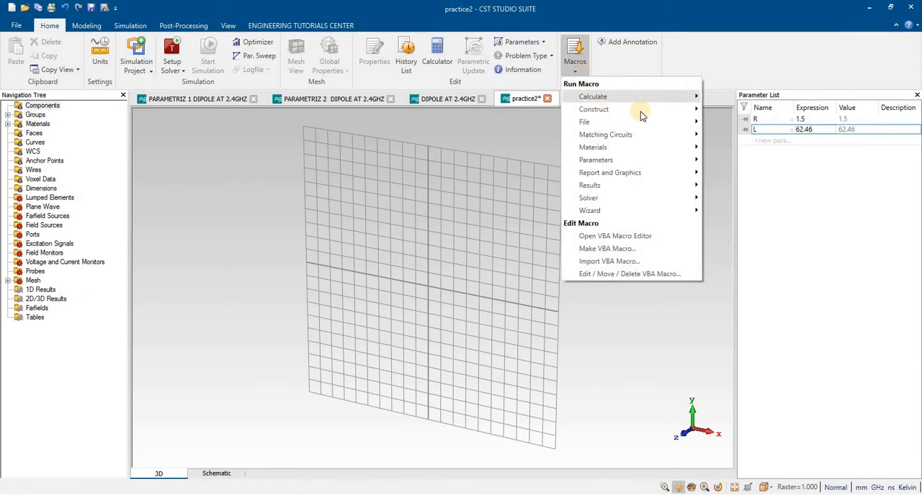
mouse_move(683, 185)
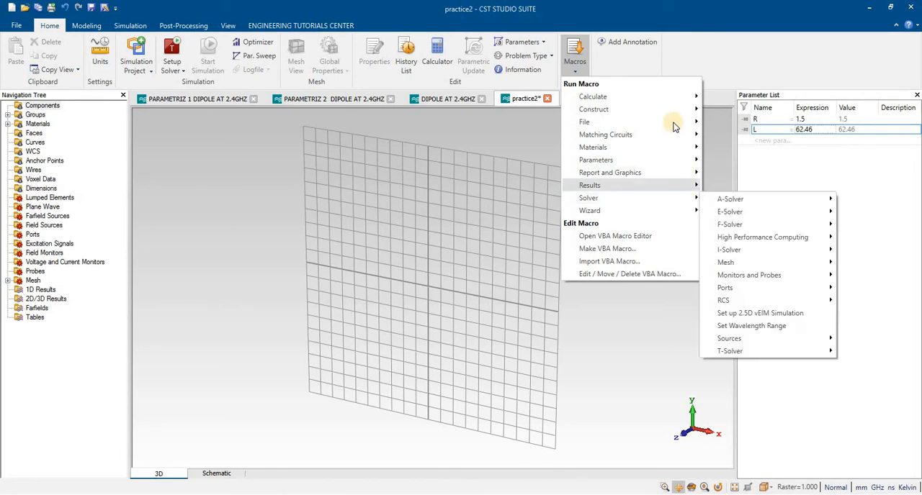
mouse_move(584, 122)
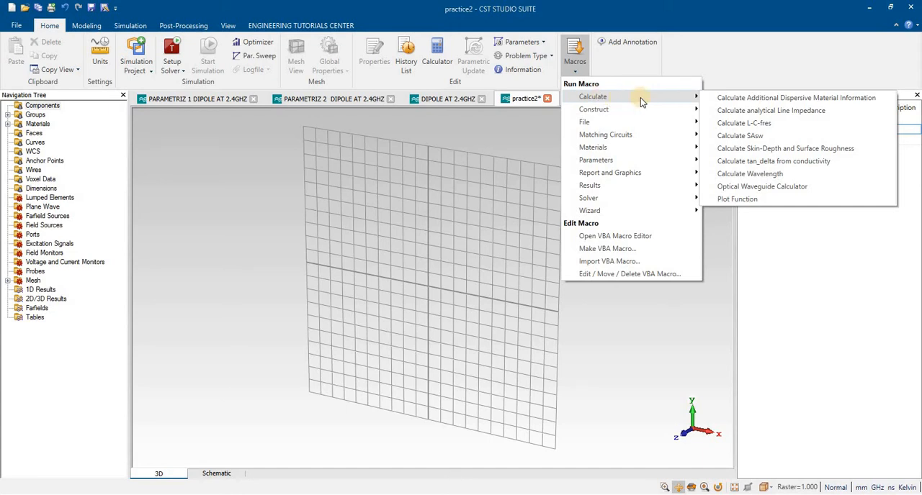
mouse_move(750, 173)
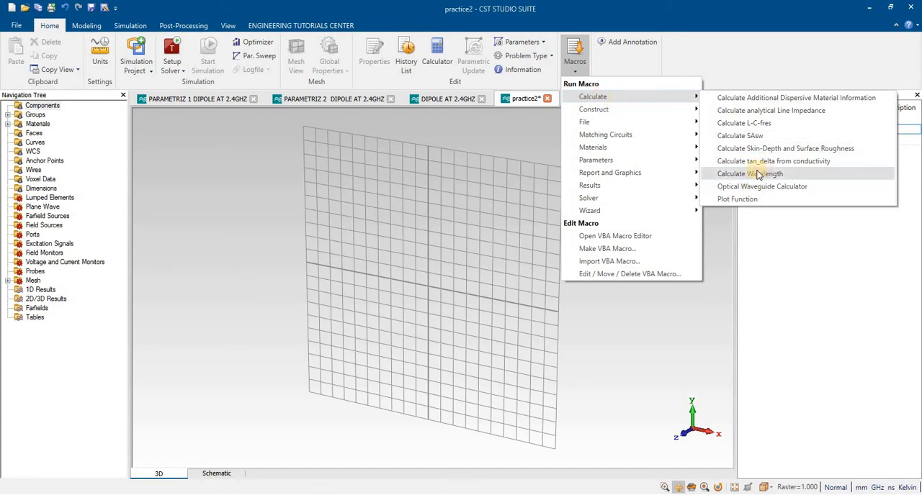
click(751, 174)
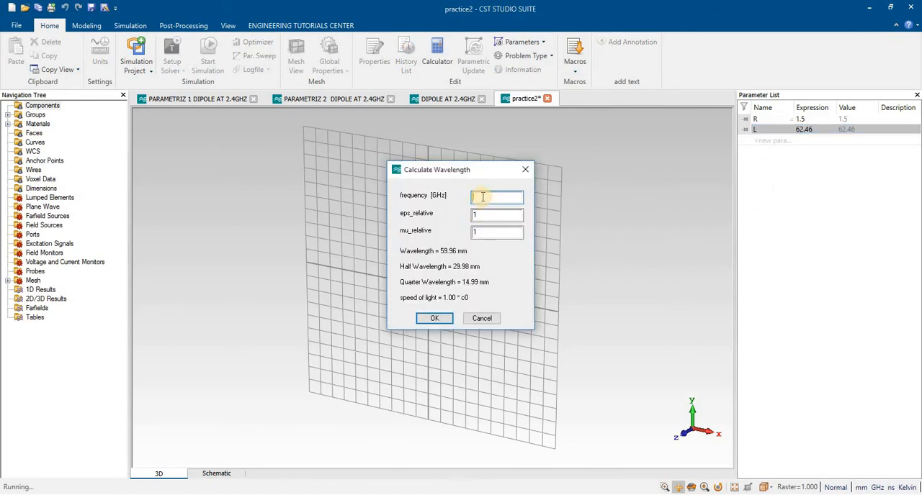
text(2.4)
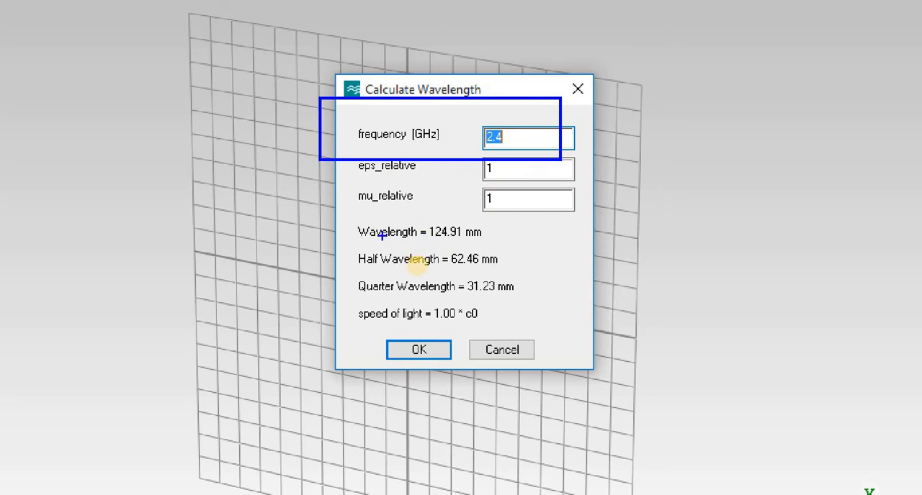
mouse_move(402, 277)
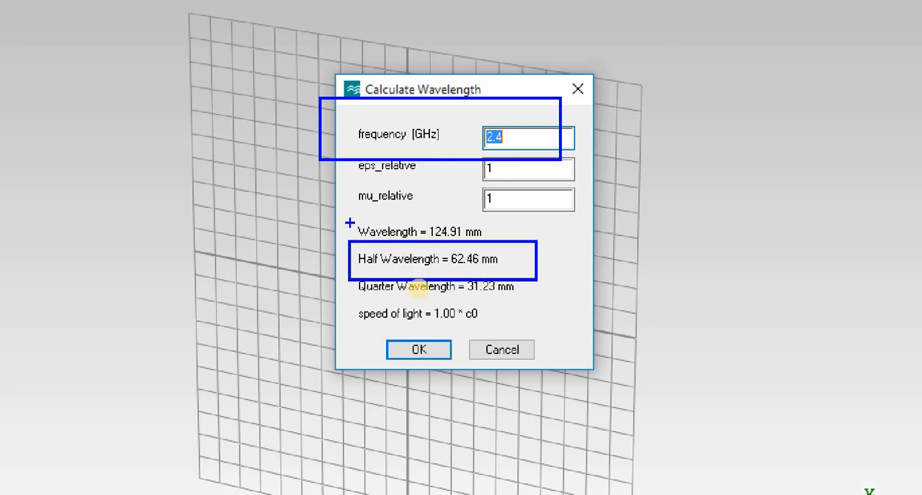
mouse_move(356, 276)
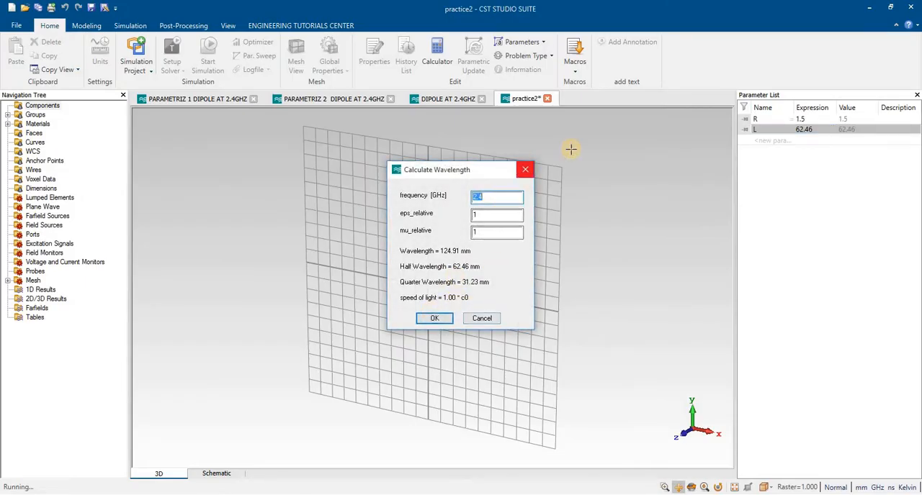
click(434, 318)
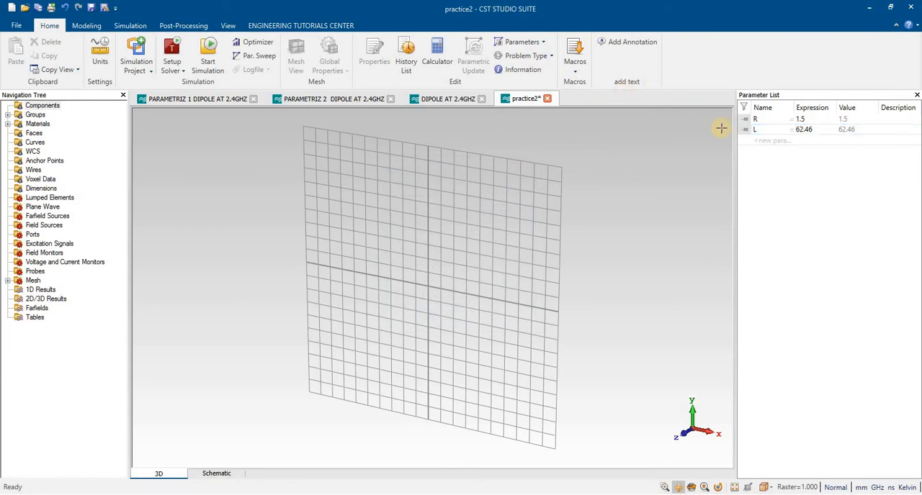
Add parameters FL = 10 and Z = 73, then show the Modeling tools.
click(770, 140)
text(FL)
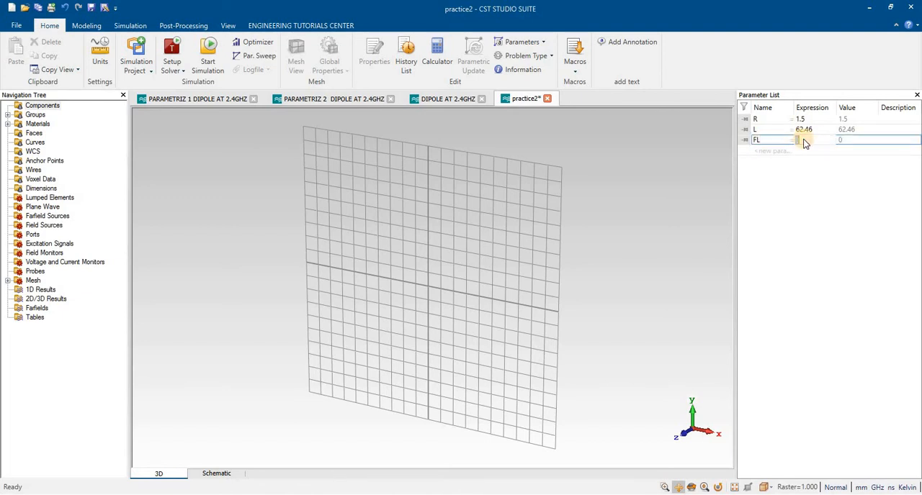
text(10)
click(772, 151)
text(Z)
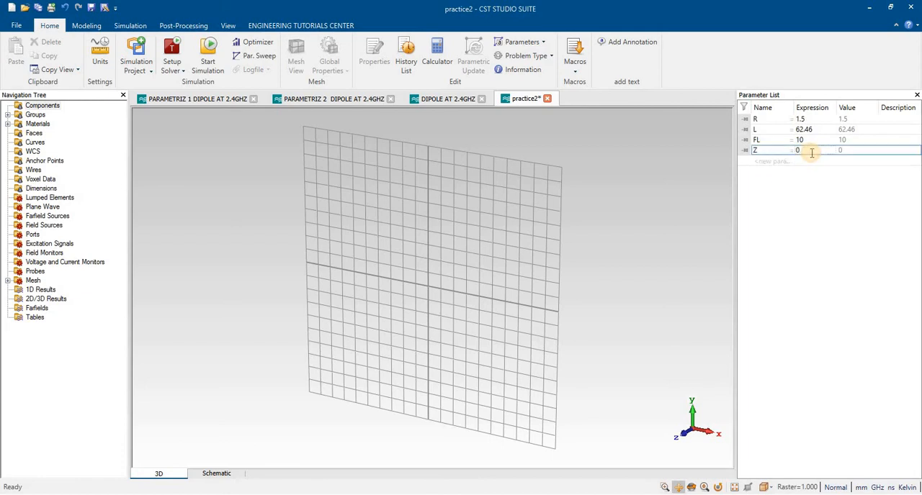
text(73)
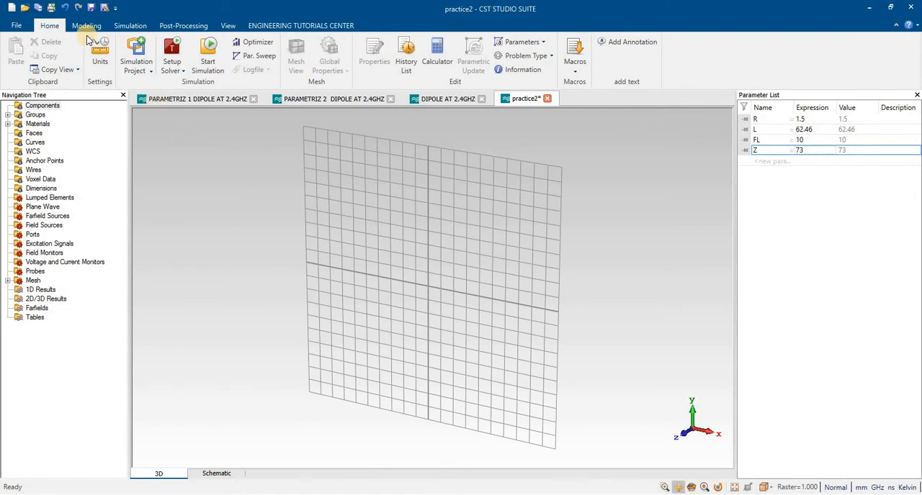
click(86, 25)
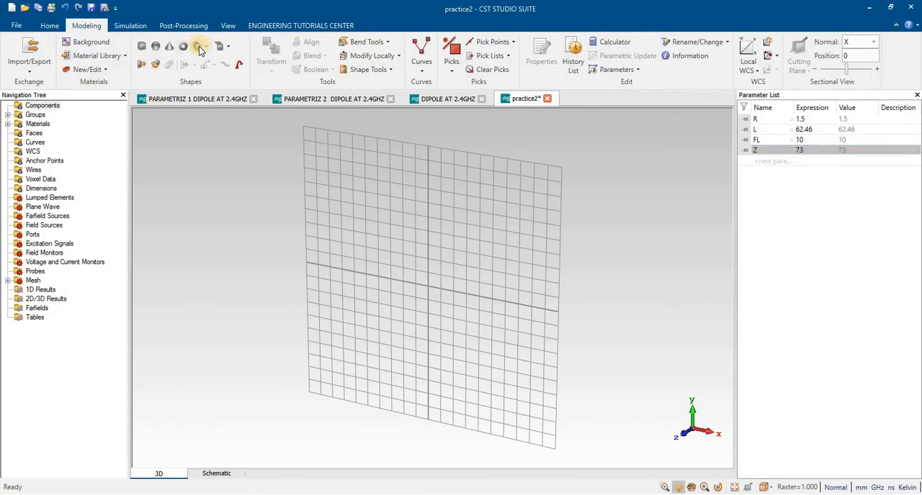
Create PEC cylinder DIPOLE with radius R spanning Z from -L/2 to L/2.
click(199, 46)
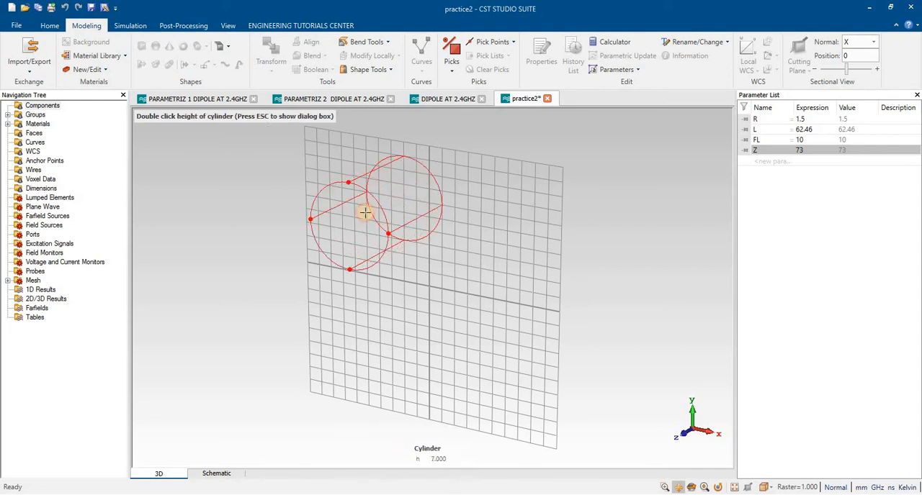
double_click(365, 213)
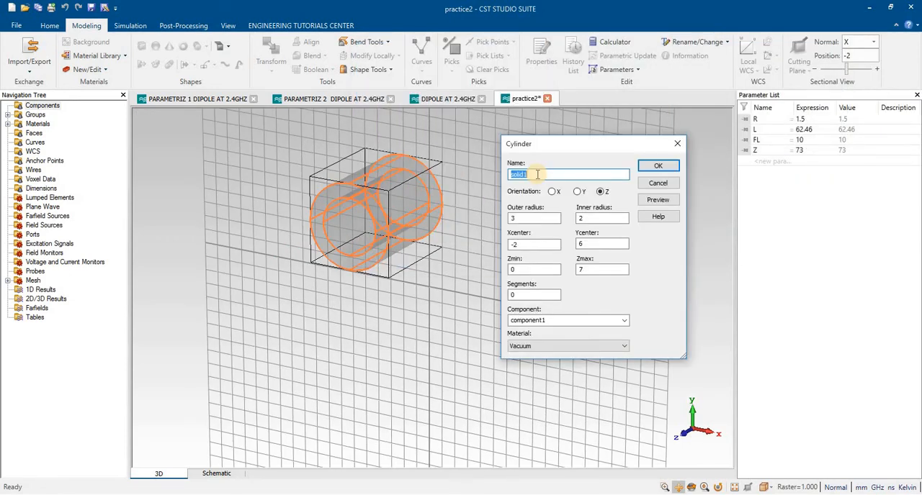
text(DIPOL)
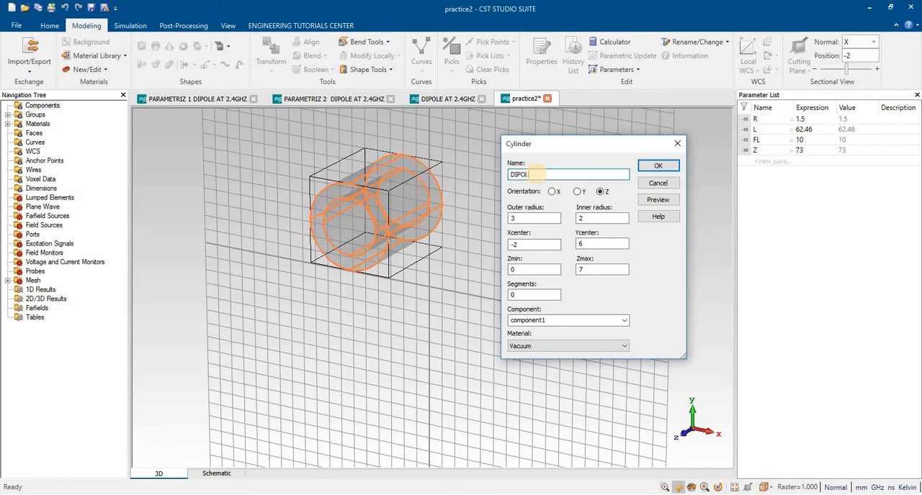
text(E)
click(533, 218)
text(R)
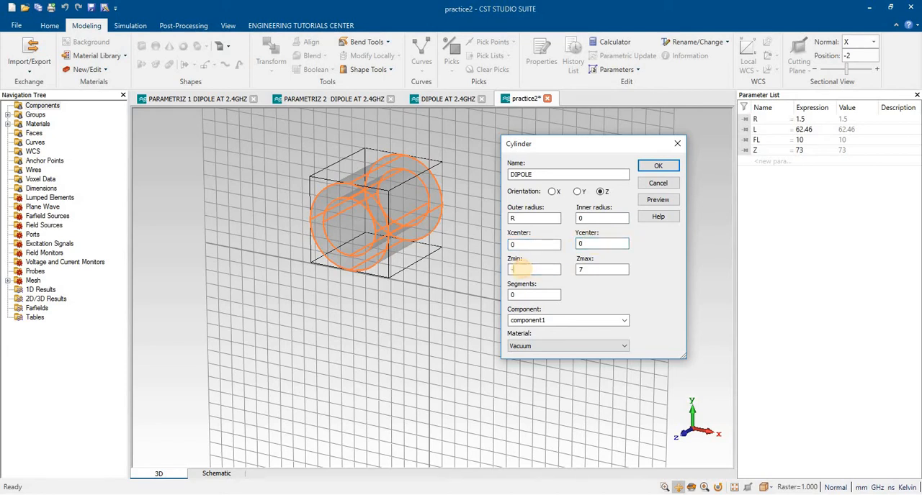
text(-L/2)
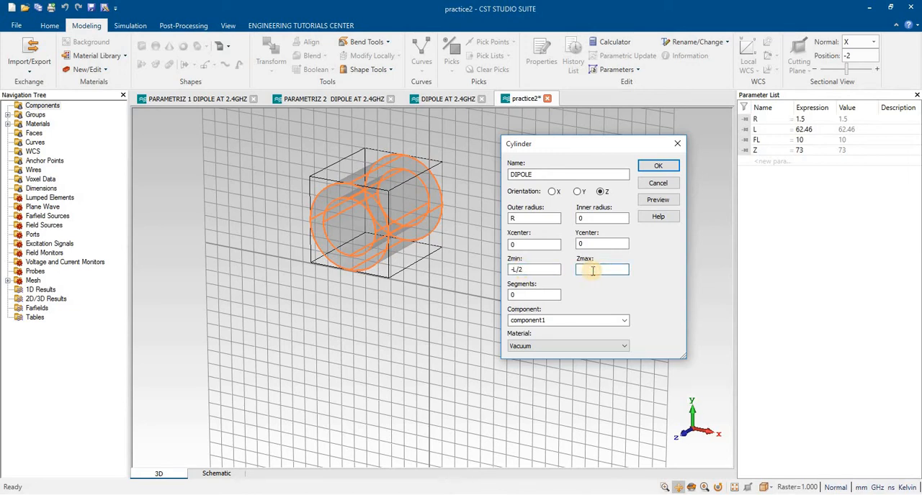
text(L/2)
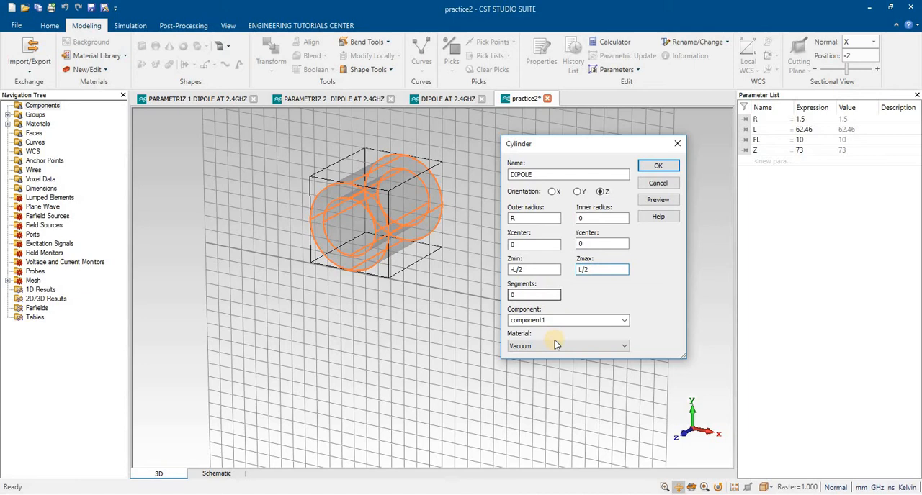
click(624, 346)
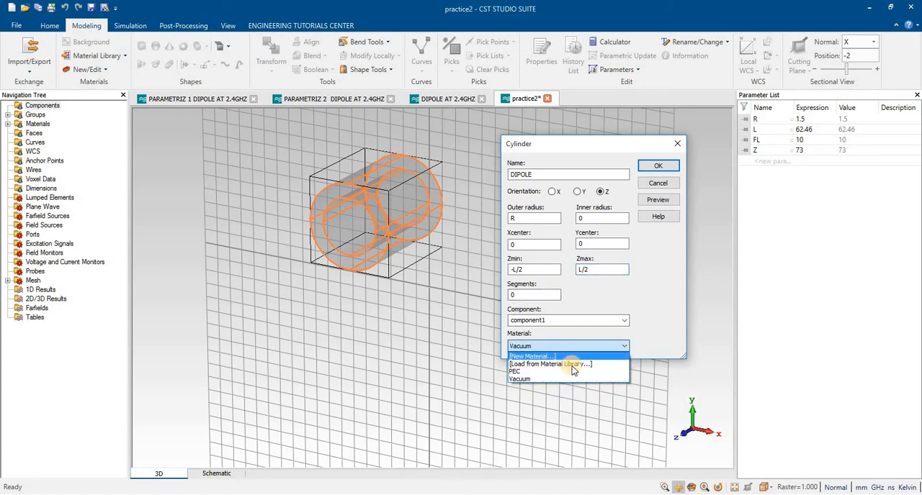
click(515, 370)
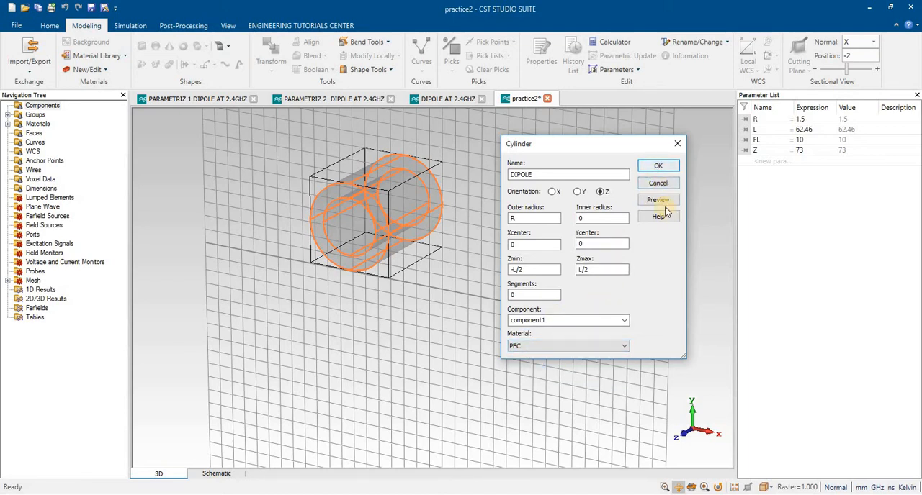
click(658, 200)
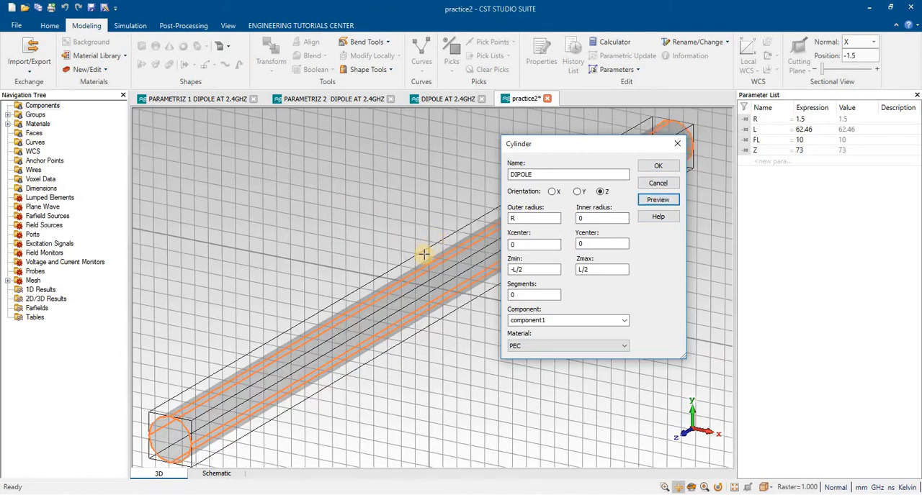
click(658, 165)
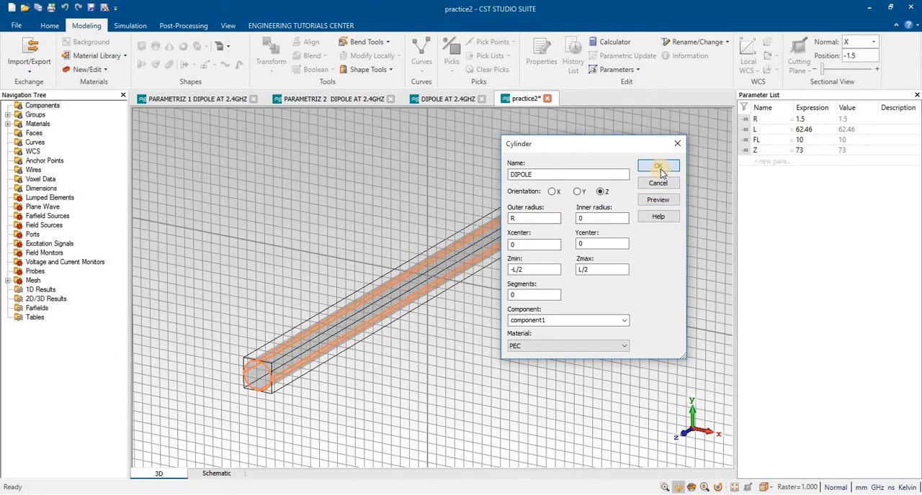
click(657, 167)
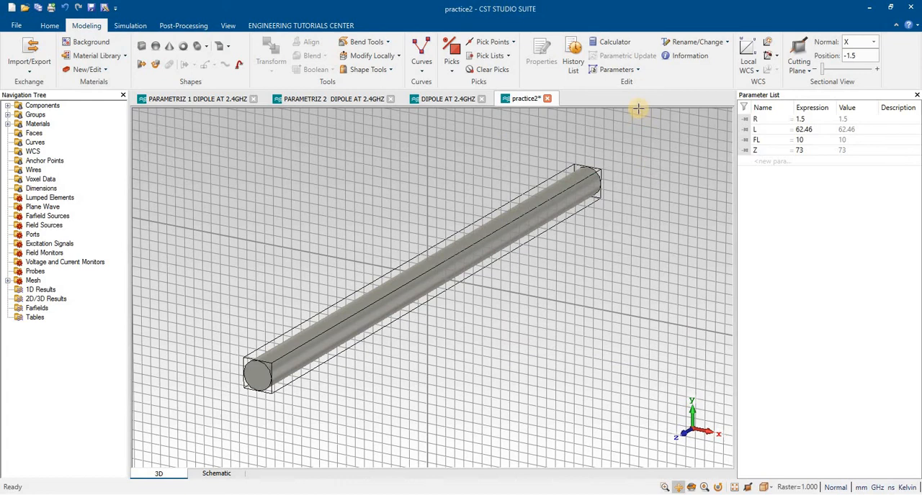
mouse_move(623, 106)
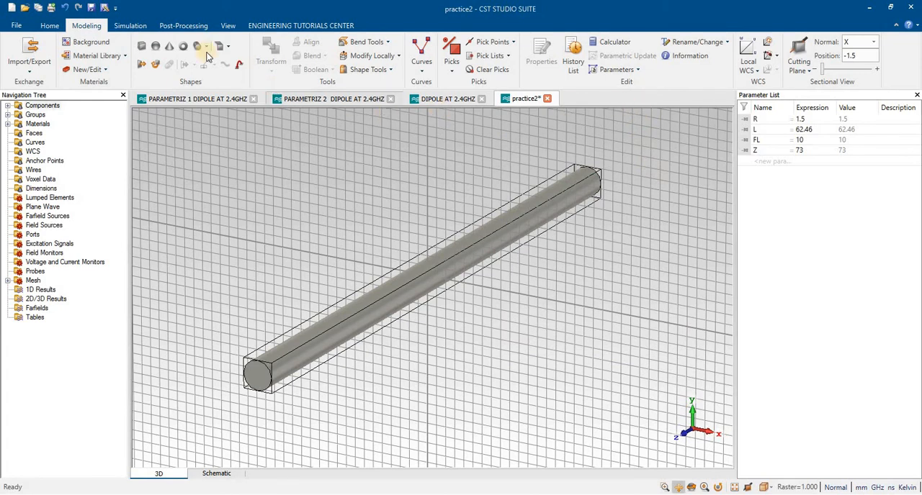
Create vacuum cylinder FL, radius R, inner radius 0, spanning Z -FL/2 to FL/2.
click(204, 46)
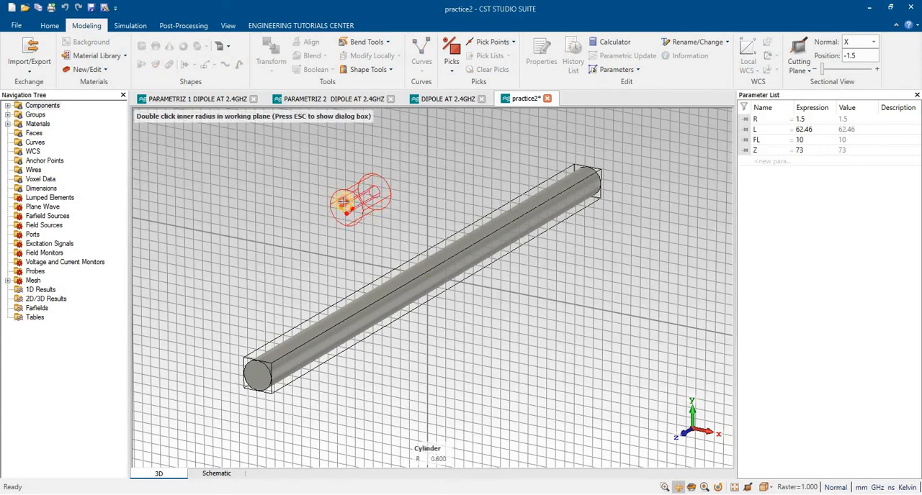
double_click(344, 203)
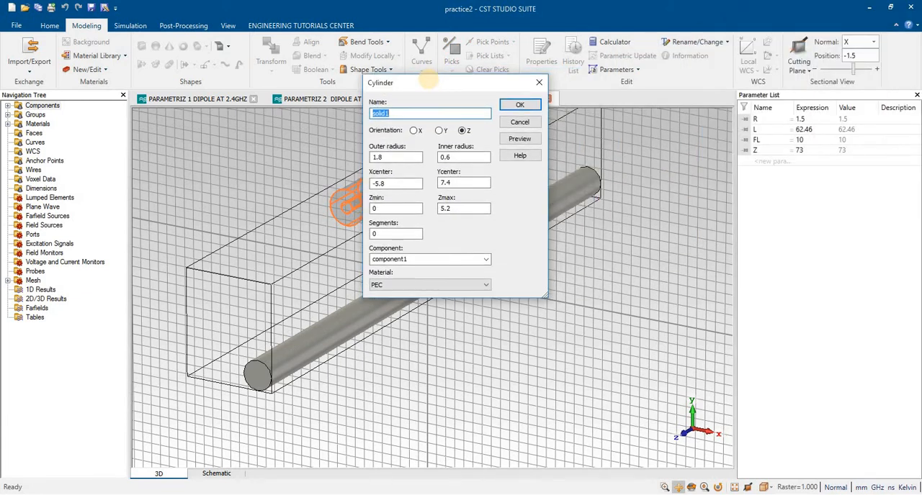
text(FL)
click(396, 157)
text(R)
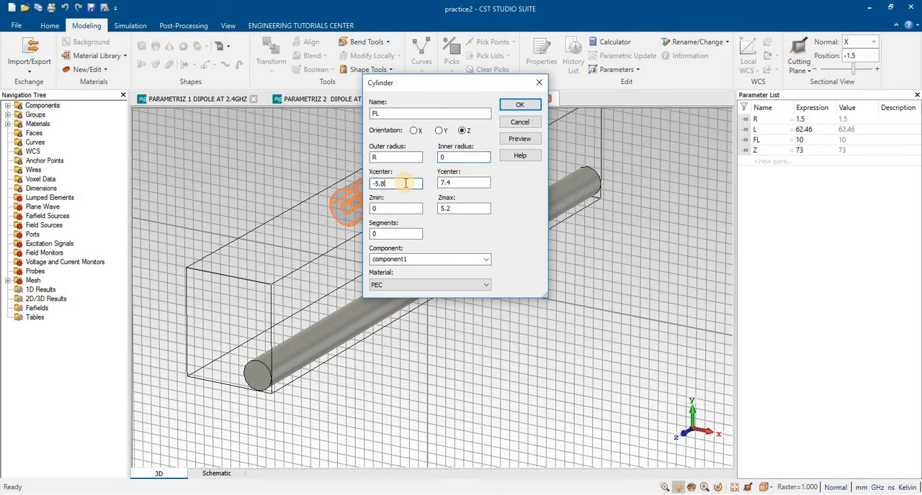
text(0)
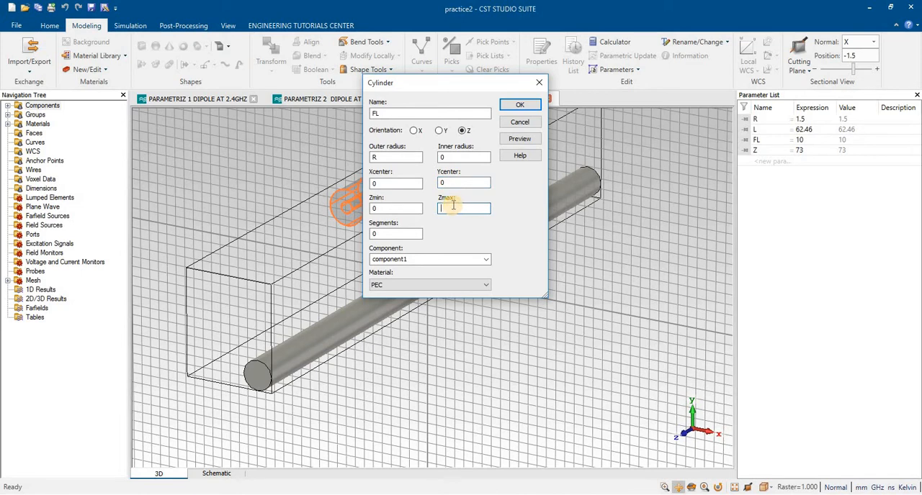
text(FL/2)
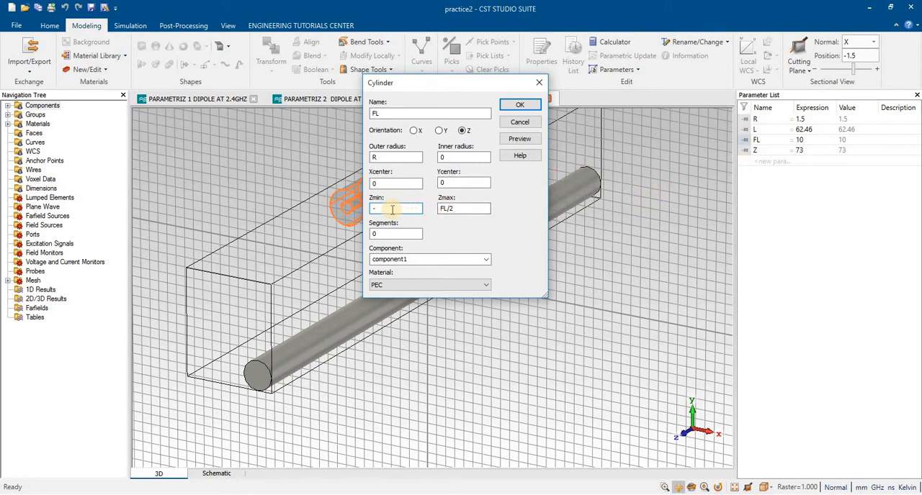
text(-FL/2)
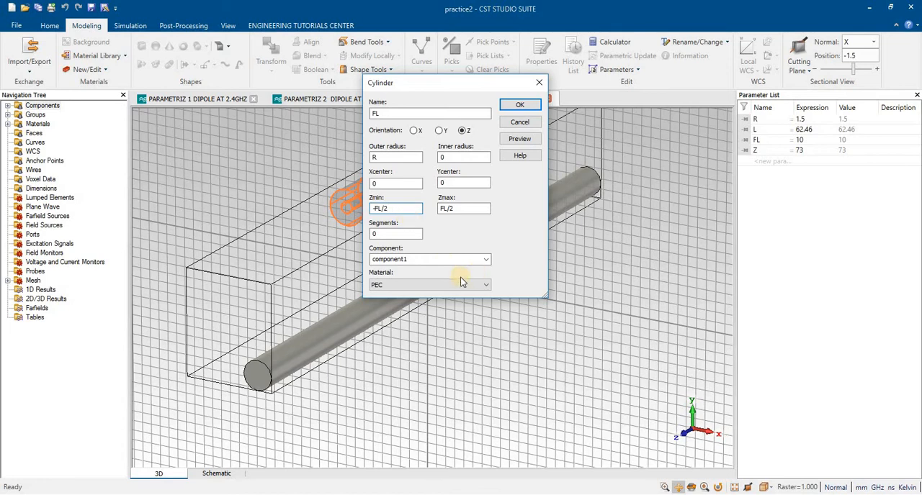
click(485, 285)
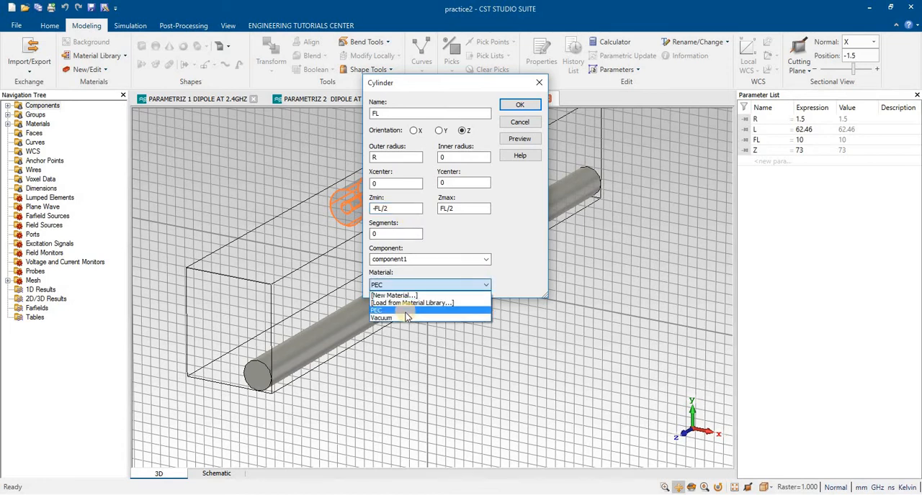
click(381, 317)
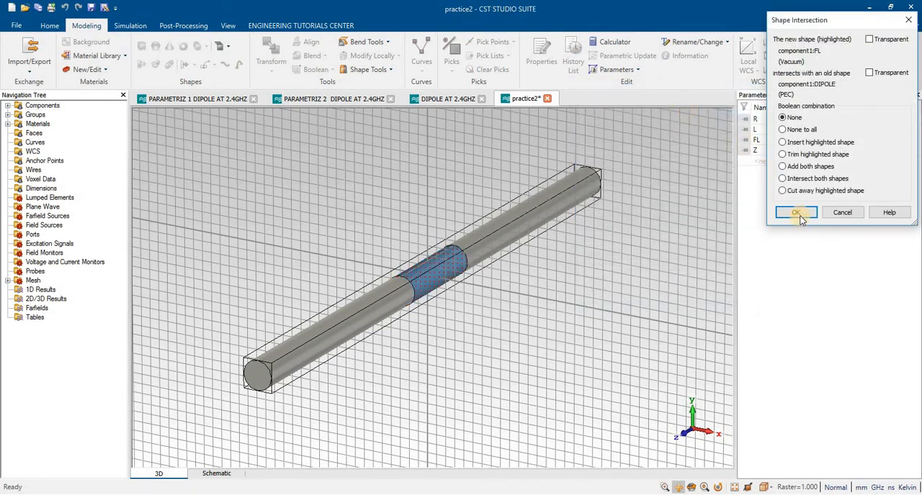
Keep DIPOLE and FL as separate overlapping shapes, then select DIPOLE for a Boolean operation.
click(795, 213)
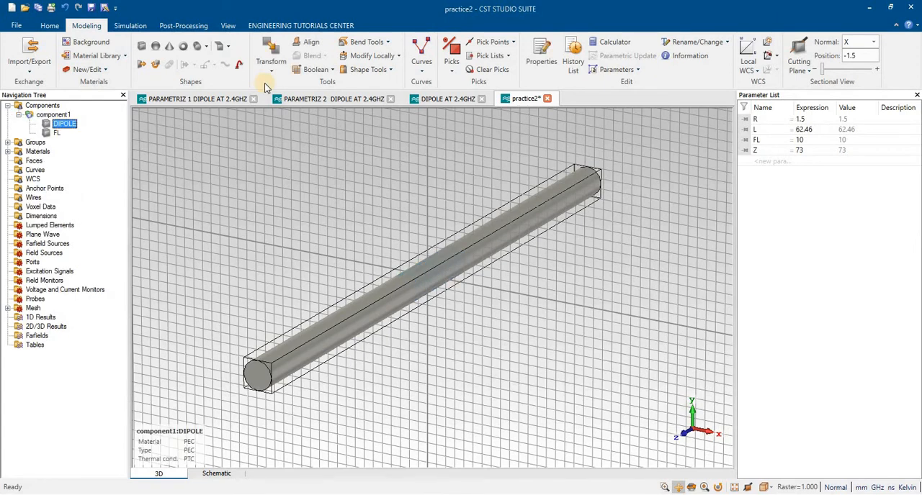
mouse_move(234, 85)
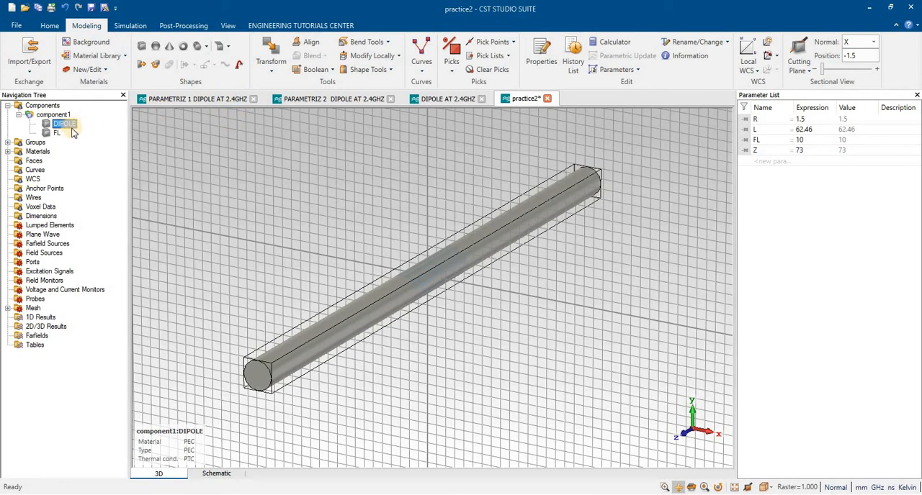
click(315, 69)
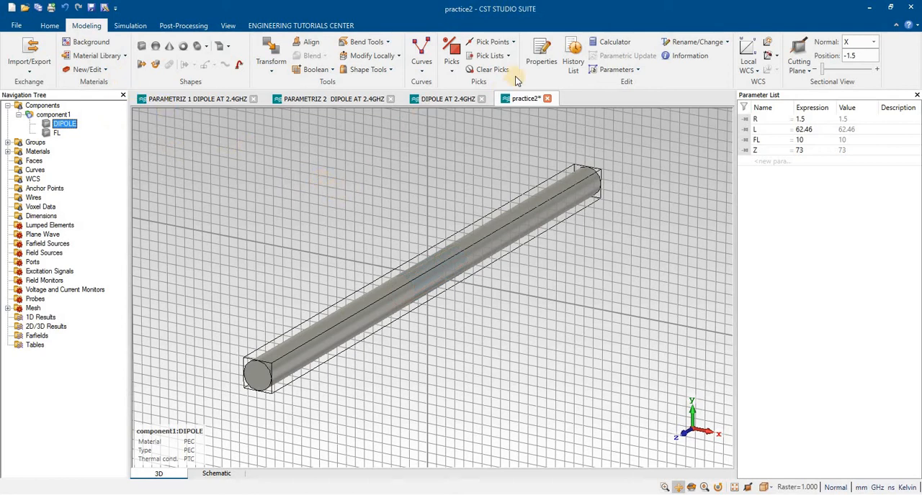
mouse_move(493, 41)
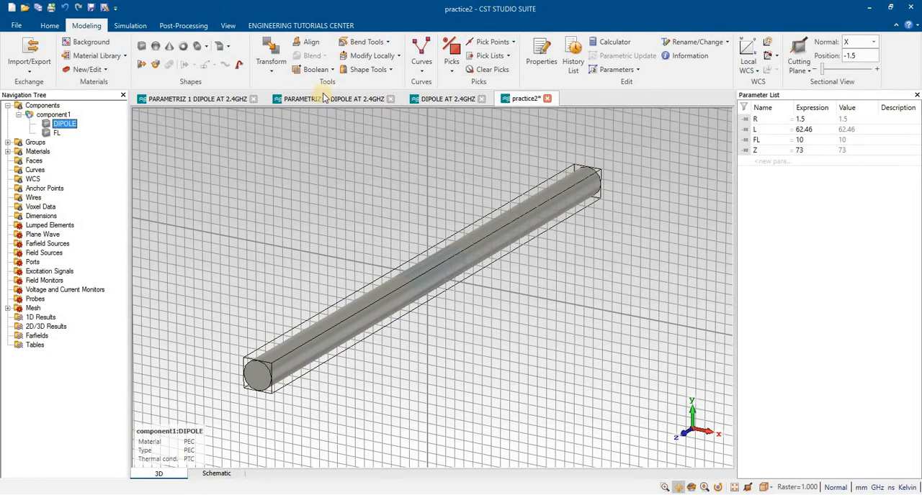
click(316, 69)
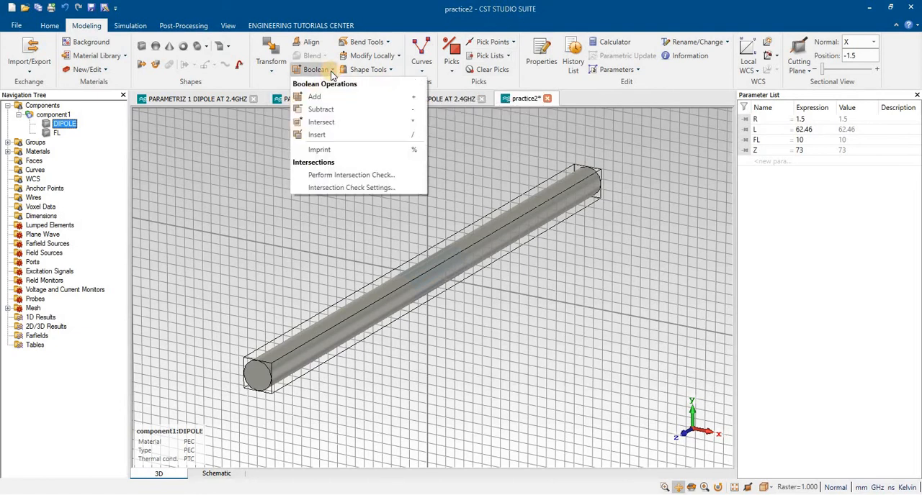
mouse_move(353, 92)
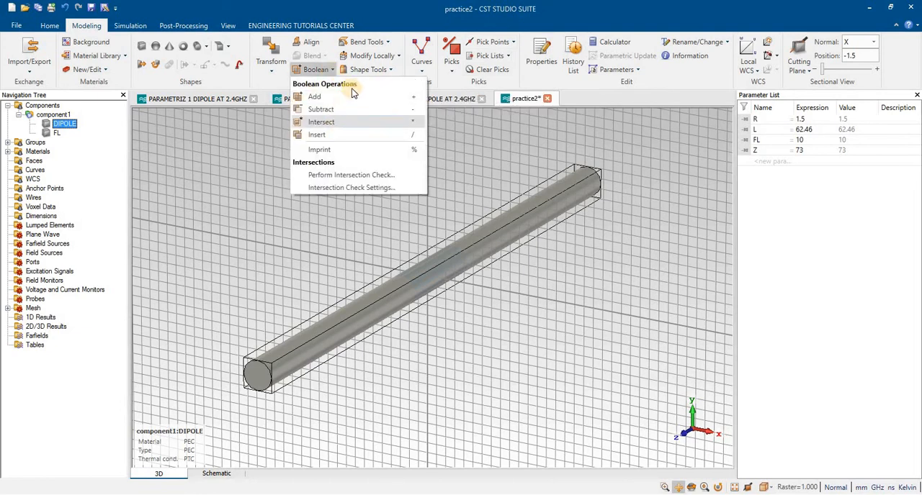
mouse_move(353, 96)
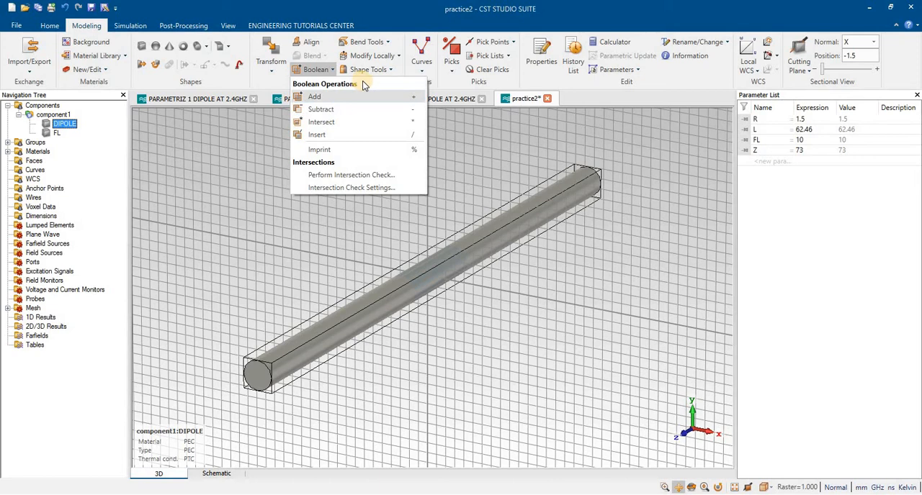
mouse_move(335, 122)
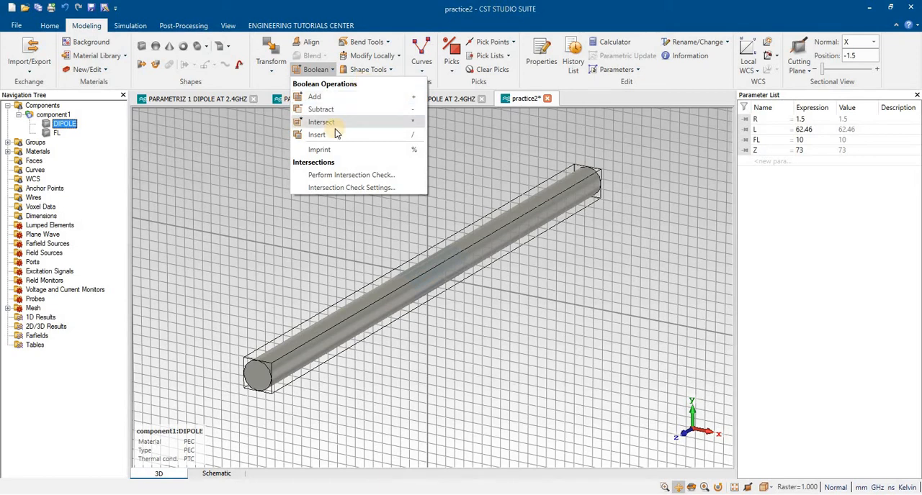
mouse_move(333, 135)
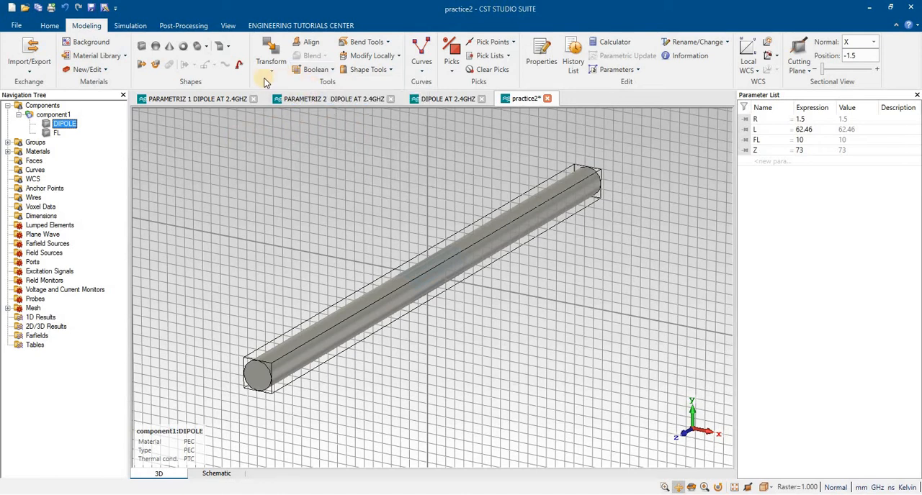
mouse_move(40, 137)
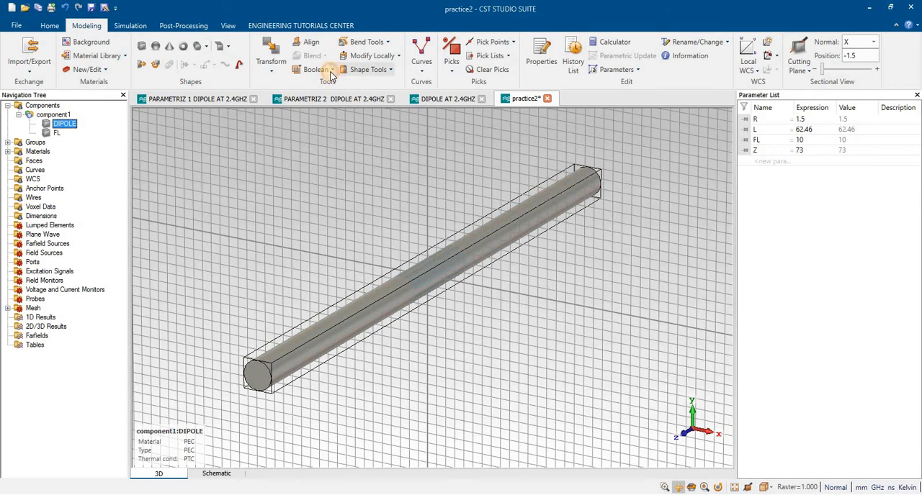
Insert FL into DIPOLE with a Boolean Insert to cut the feed gap.
click(313, 69)
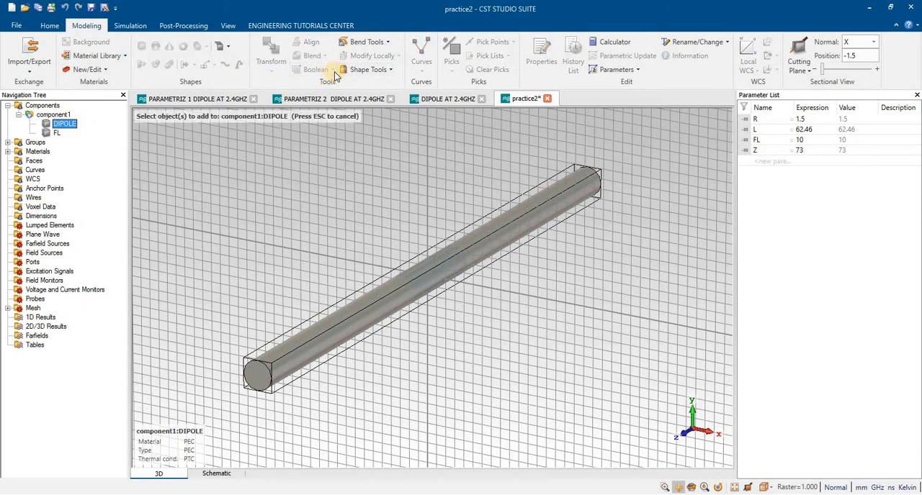
mouse_move(351, 78)
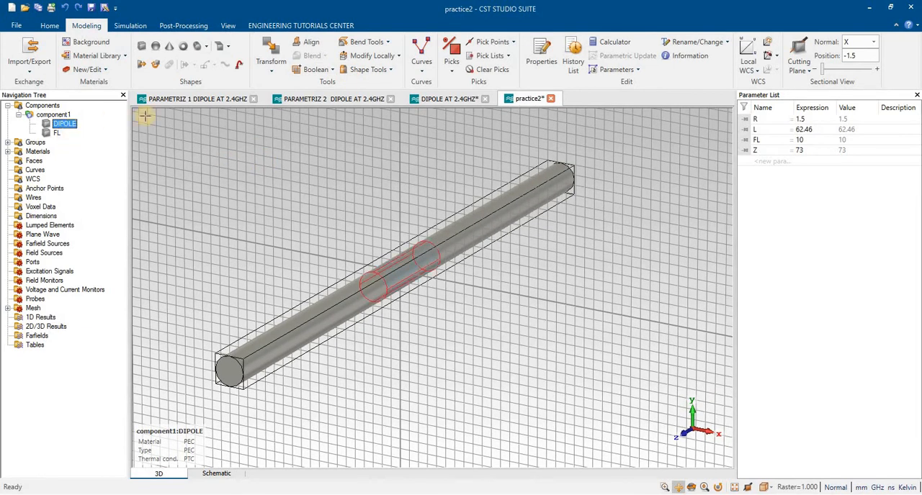
click(314, 69)
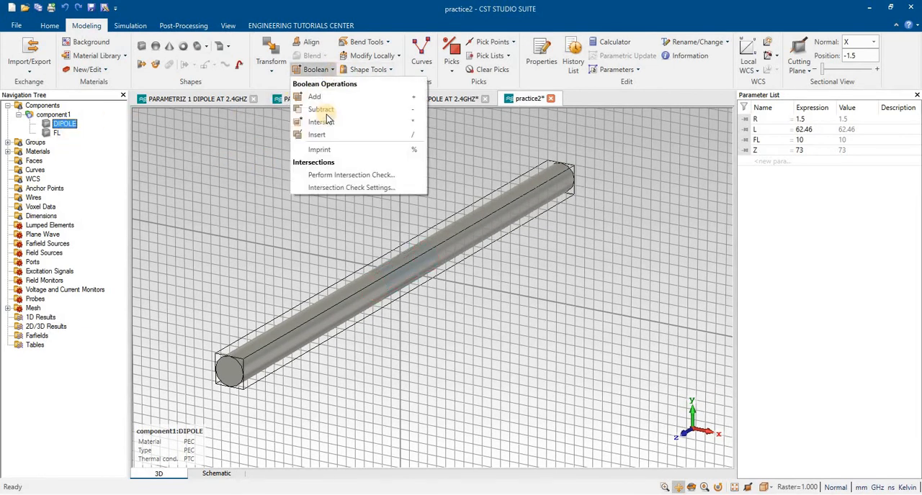
click(317, 135)
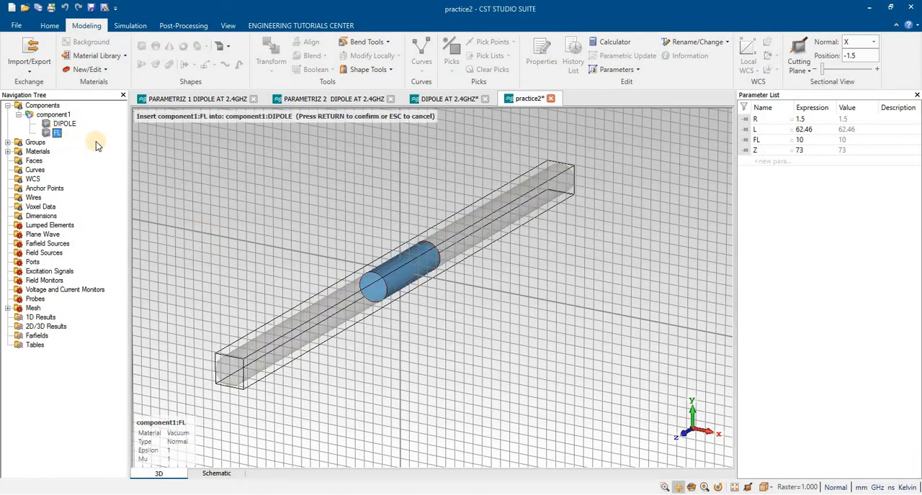
key(Return)
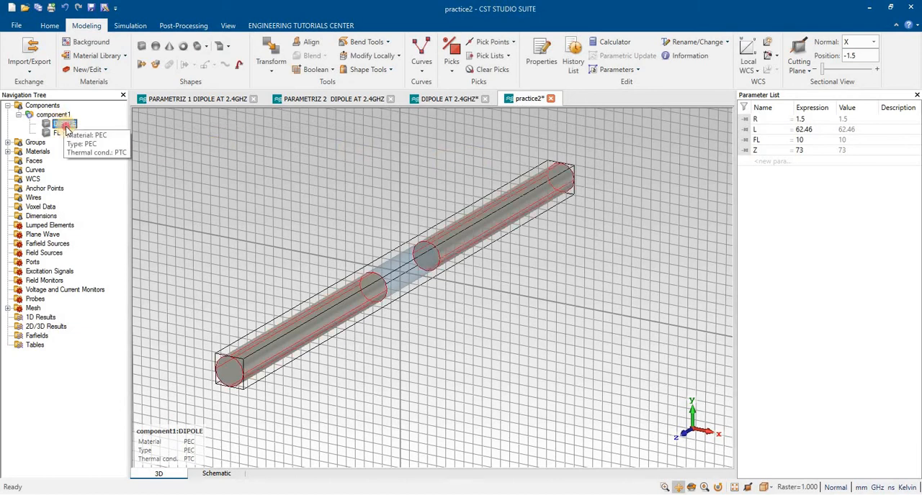
Check DIPOLE's History List for the insert operation, then close it.
click(573, 50)
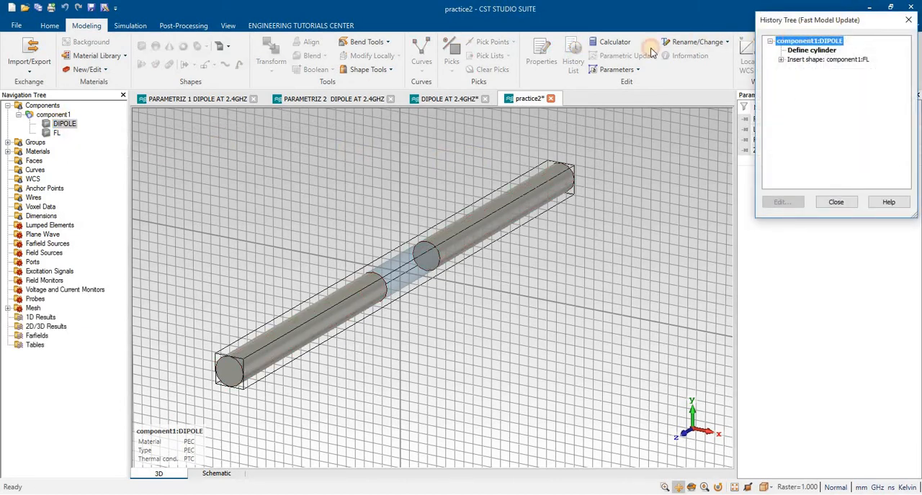
drag(832, 19, 571, 51)
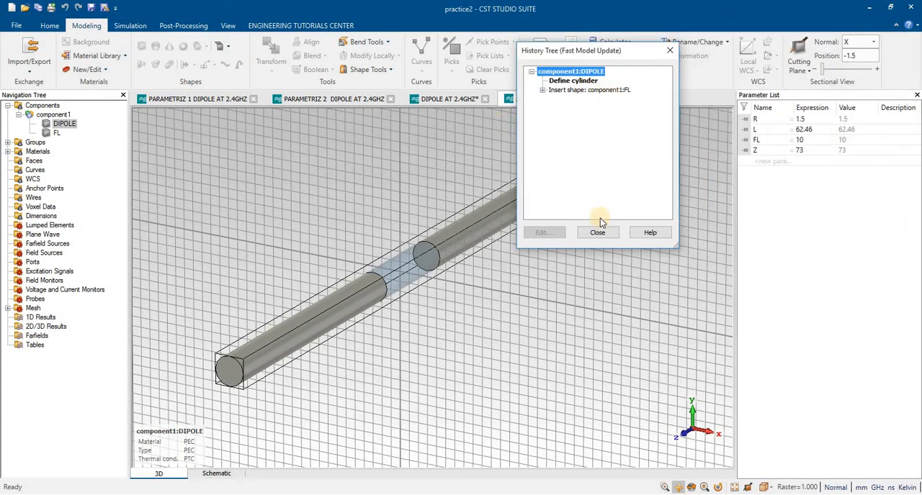
click(597, 232)
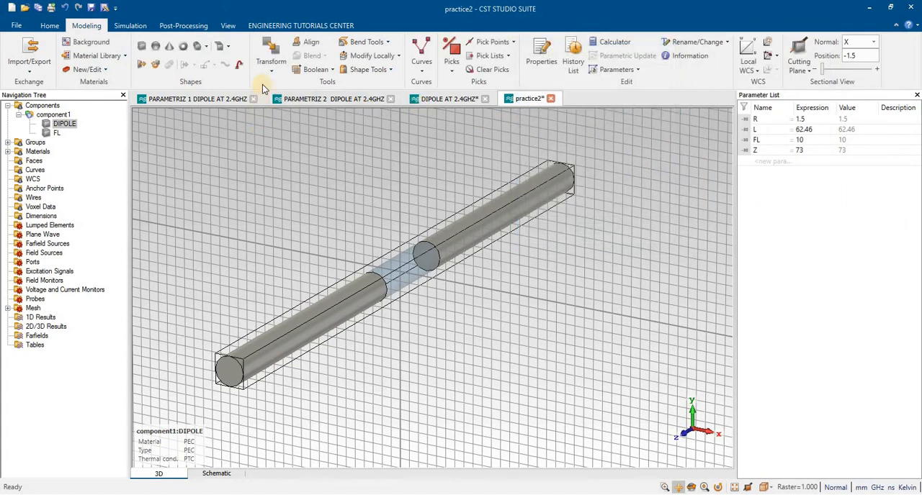
mouse_move(329, 175)
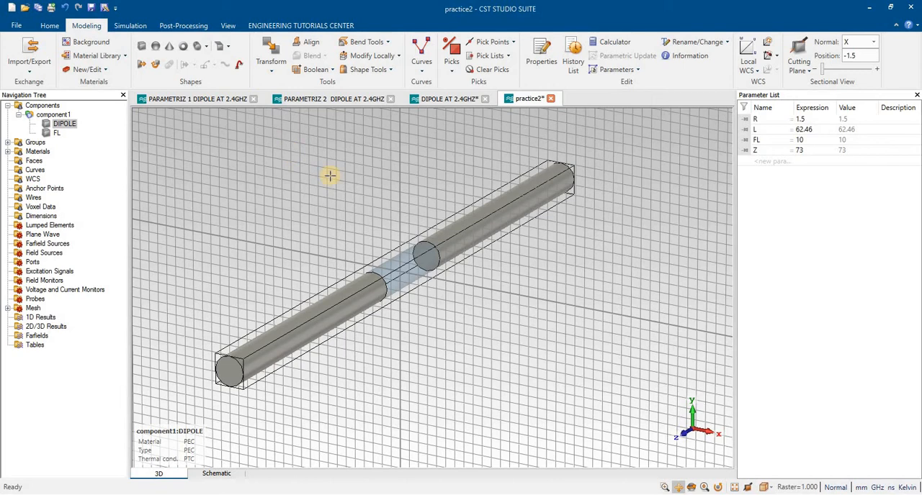
mouse_move(385, 224)
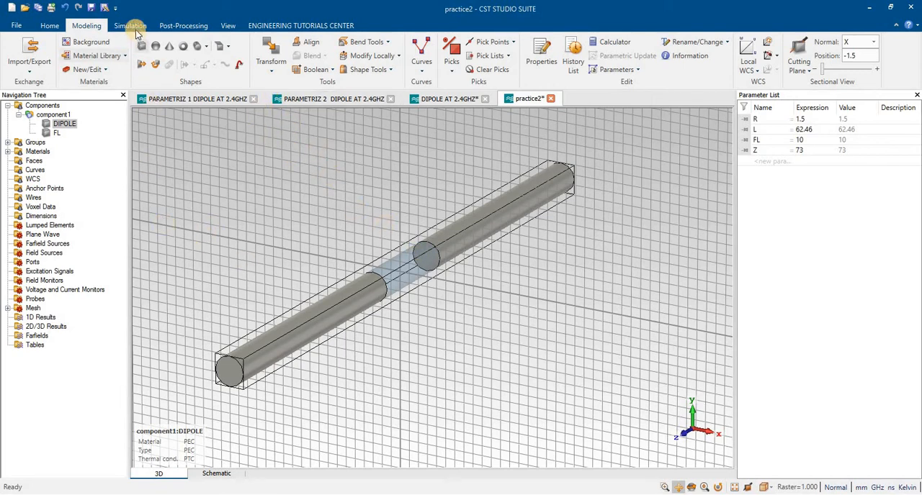
mouse_move(386, 69)
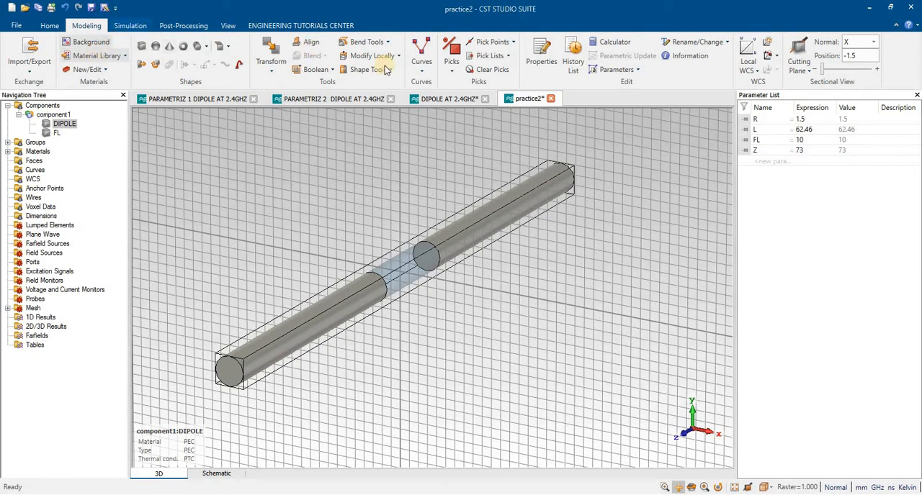
Pick both circular gap edges, rotating the view to reach the second edge.
click(450, 55)
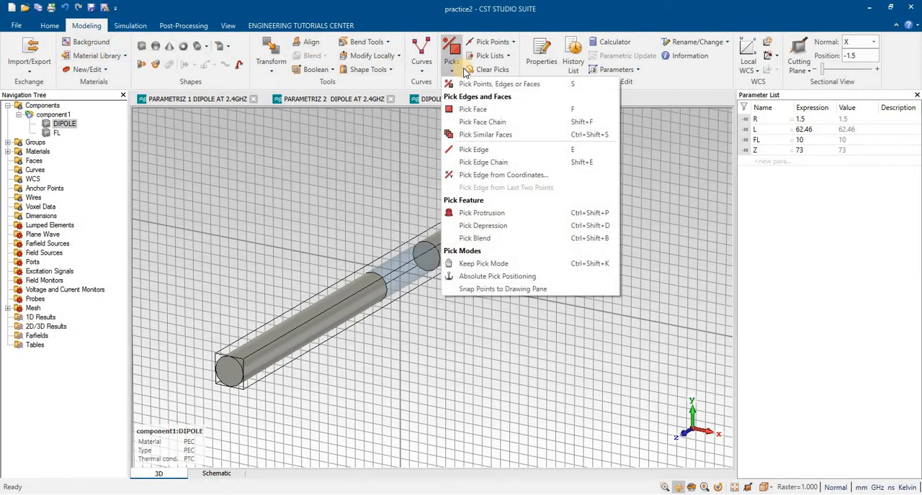
click(474, 149)
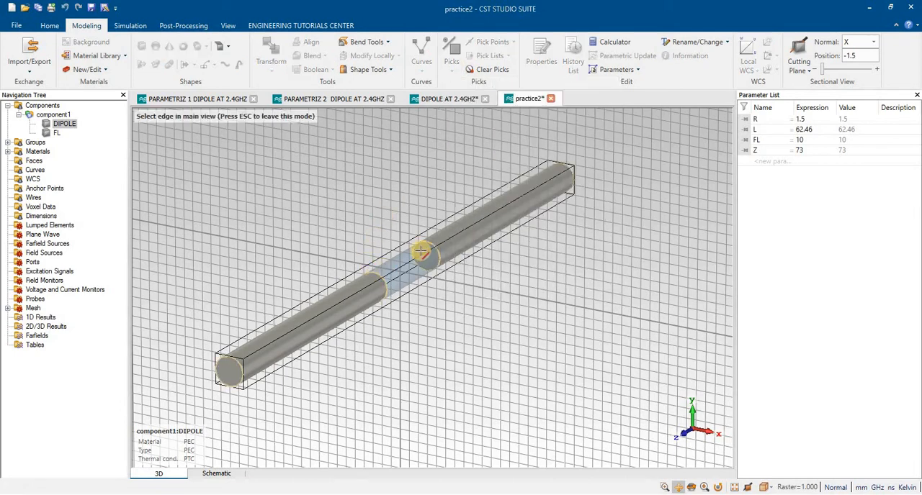
click(427, 254)
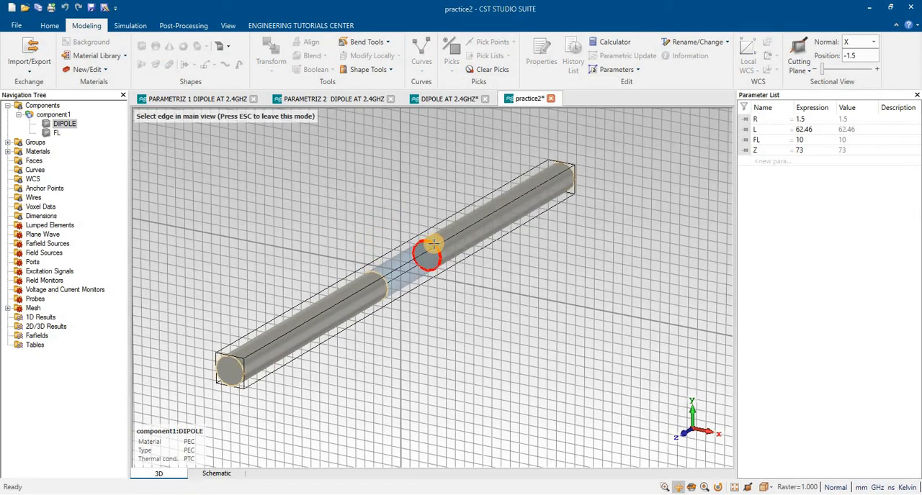
right_click(432, 245)
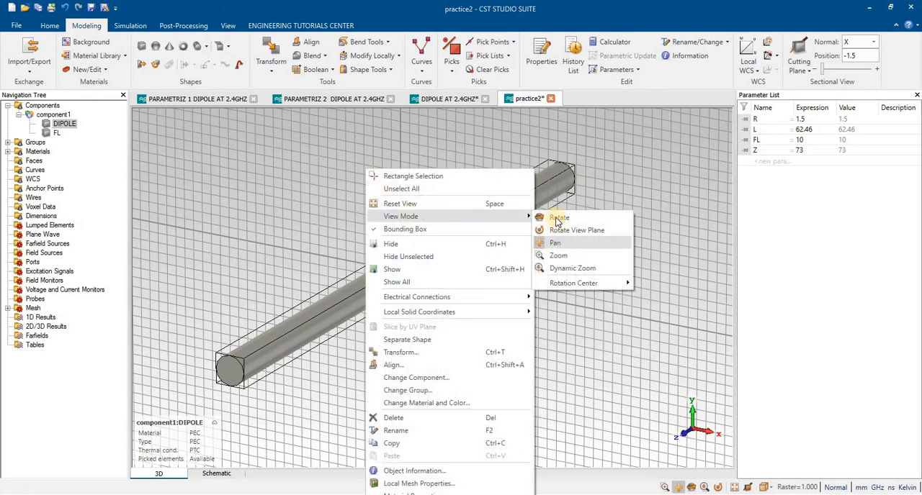
click(559, 218)
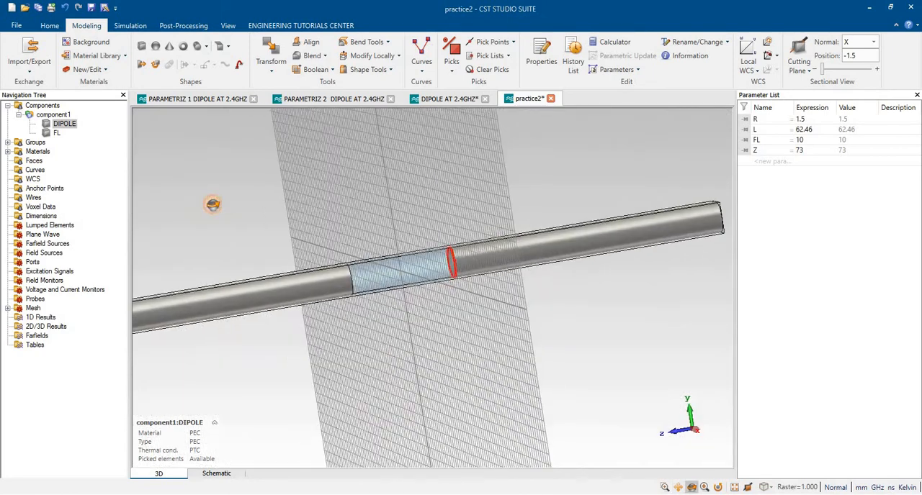
click(451, 54)
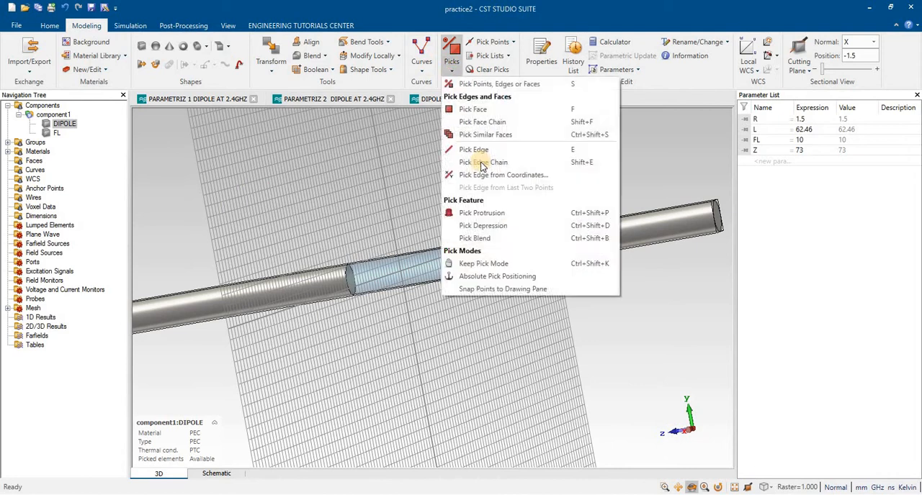
click(473, 150)
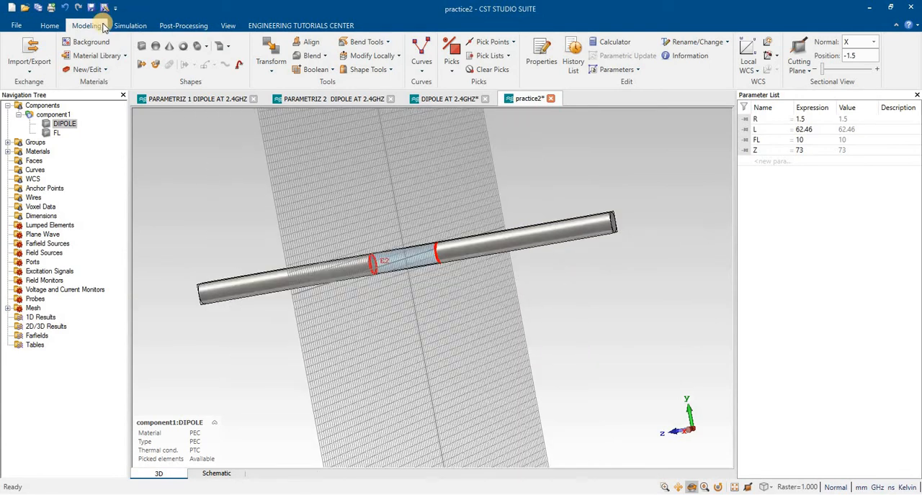
click(129, 25)
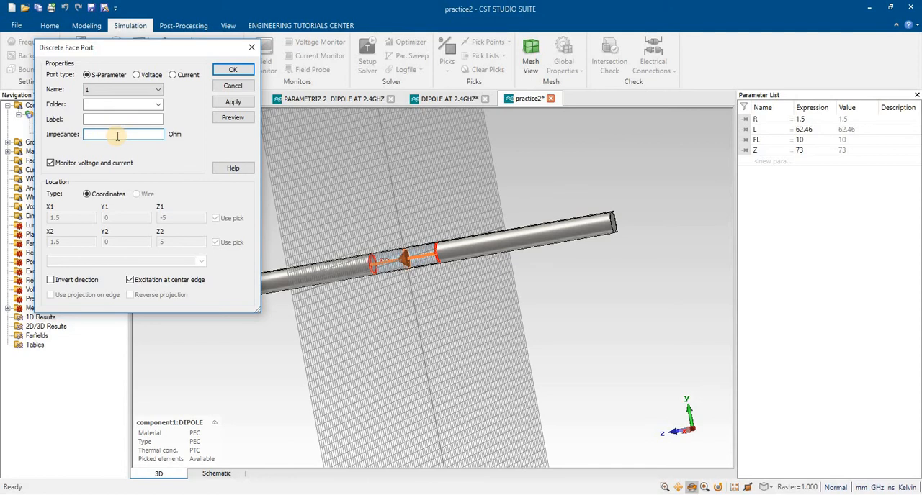
Add discrete port1 with impedance Z across the gap, previewing before confirming.
text(Z)
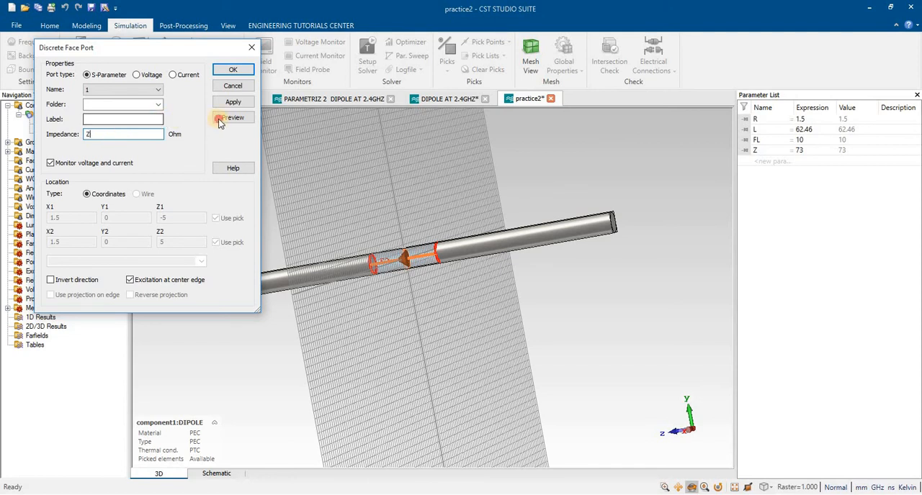
click(232, 117)
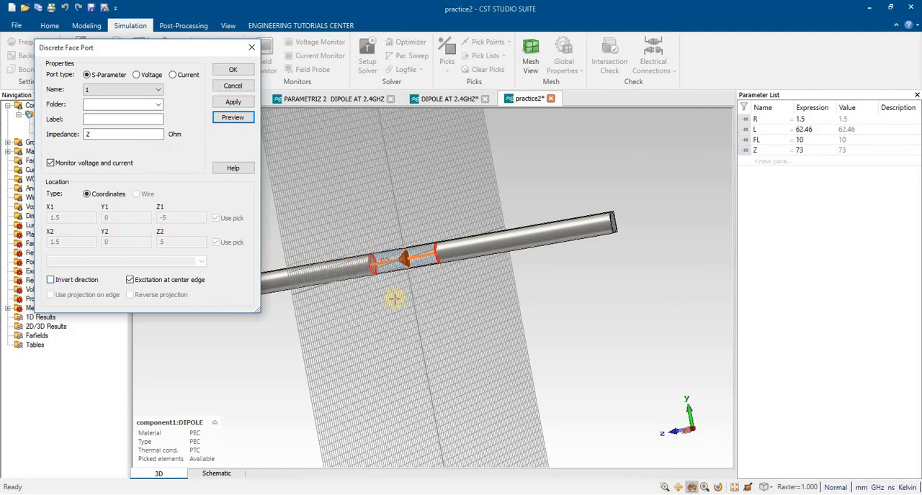
mouse_move(323, 253)
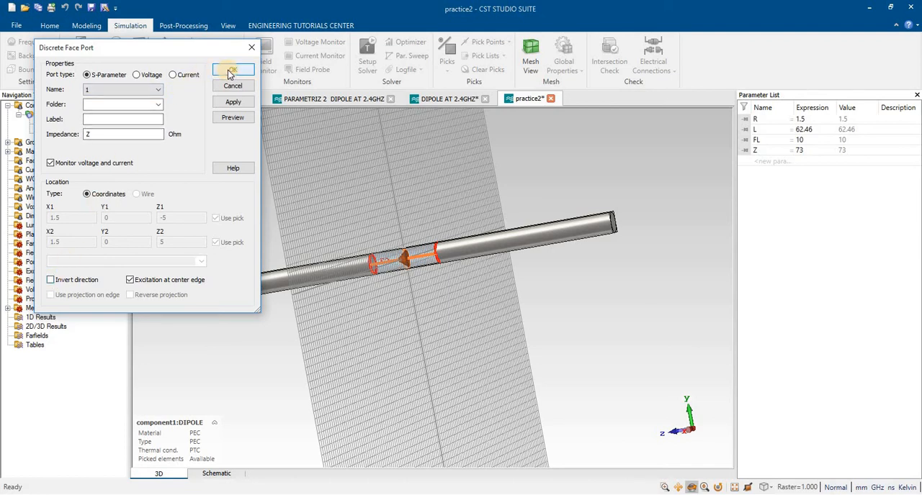
click(232, 70)
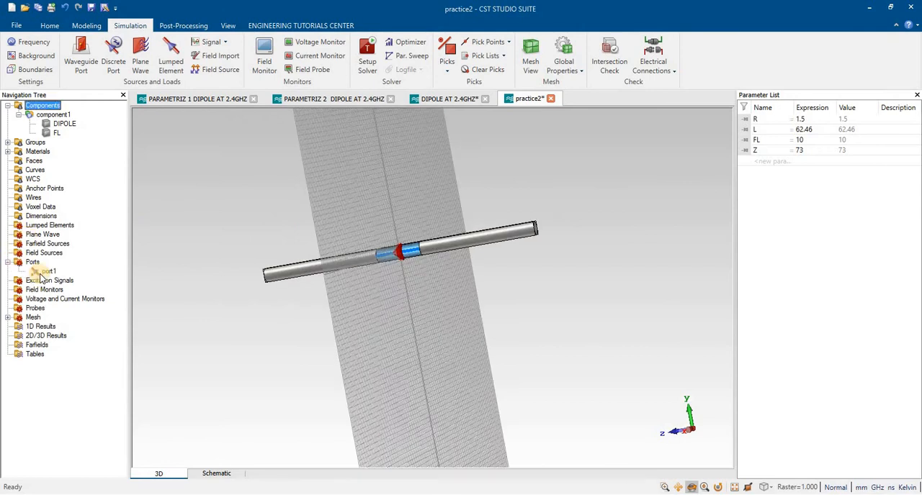
Inspect port1 in the Navigation Tree, rotate the view, and close the DIPOLE AT 2.4GHZ tab.
click(49, 271)
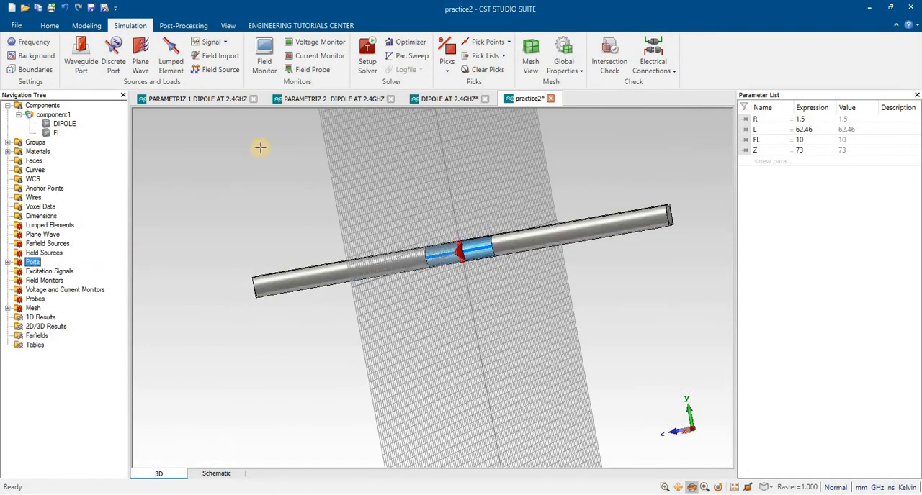
click(484, 98)
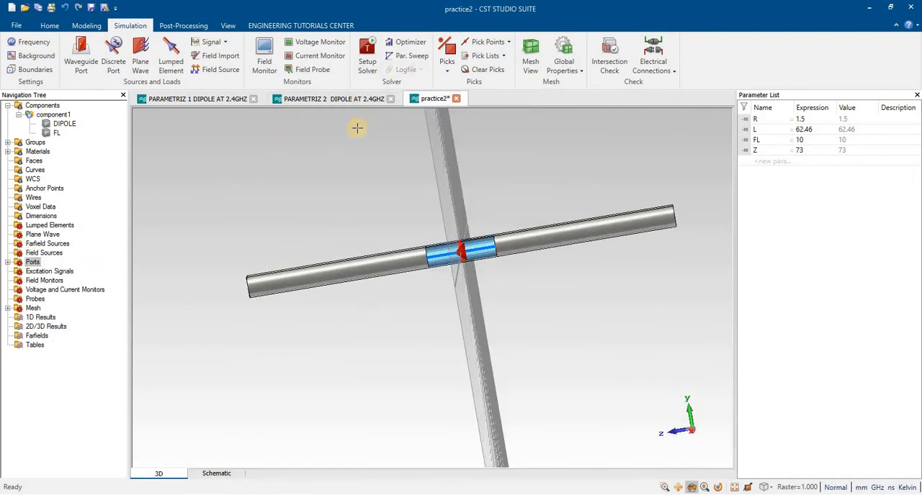
click(35, 41)
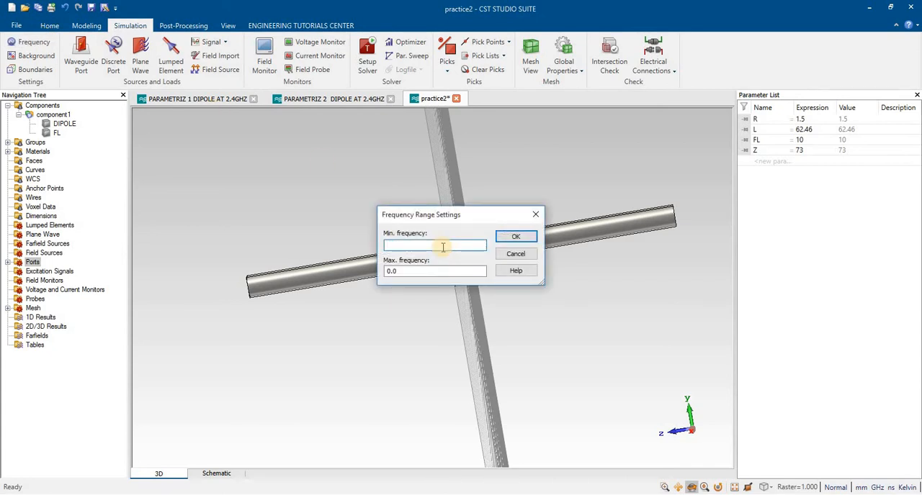
Set the simulation frequency range from 1 GHz to 5 GHz.
text(1)
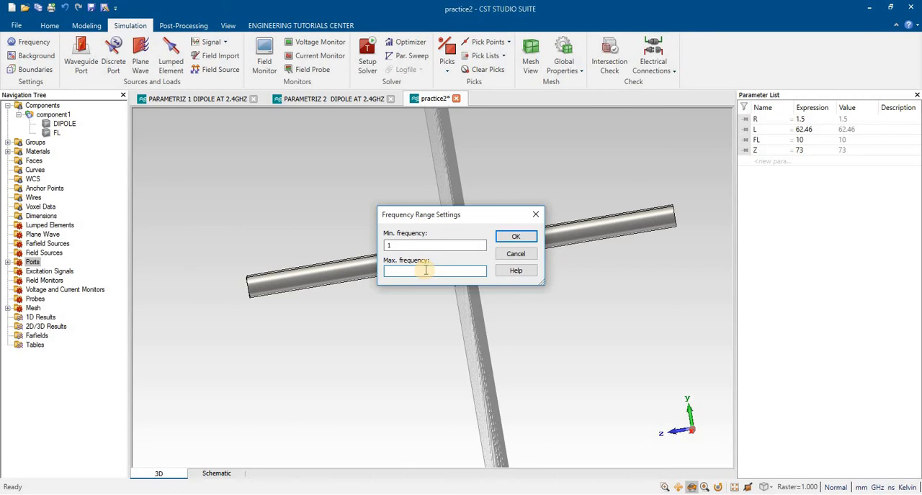
text(5)
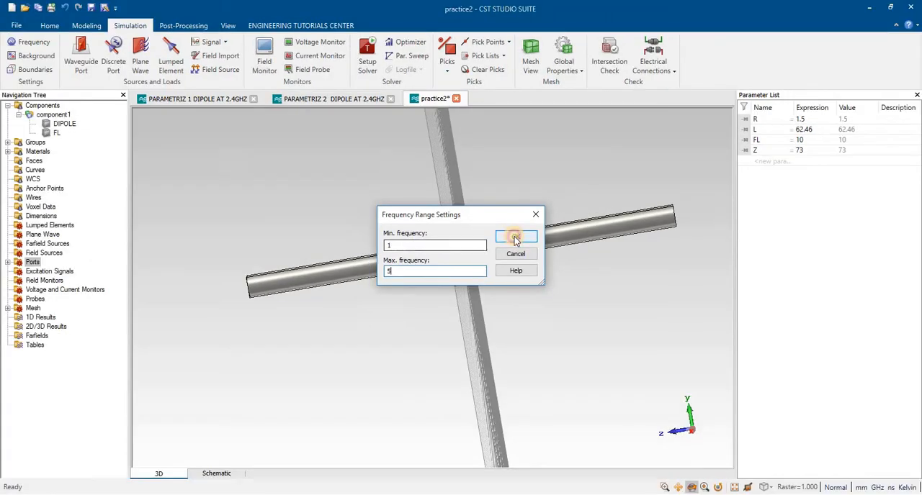
click(516, 236)
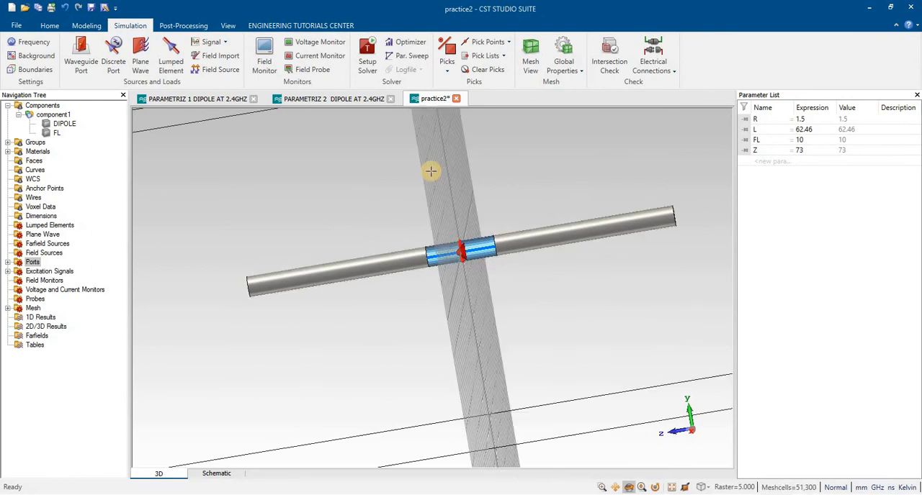
mouse_move(555, 101)
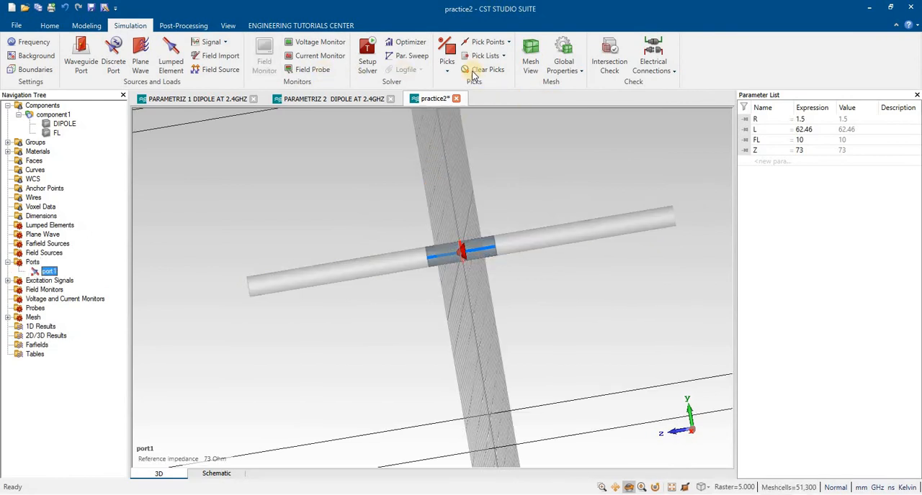
Add an E-field monitor and a farfield monitor, both at 3 GHz.
click(265, 62)
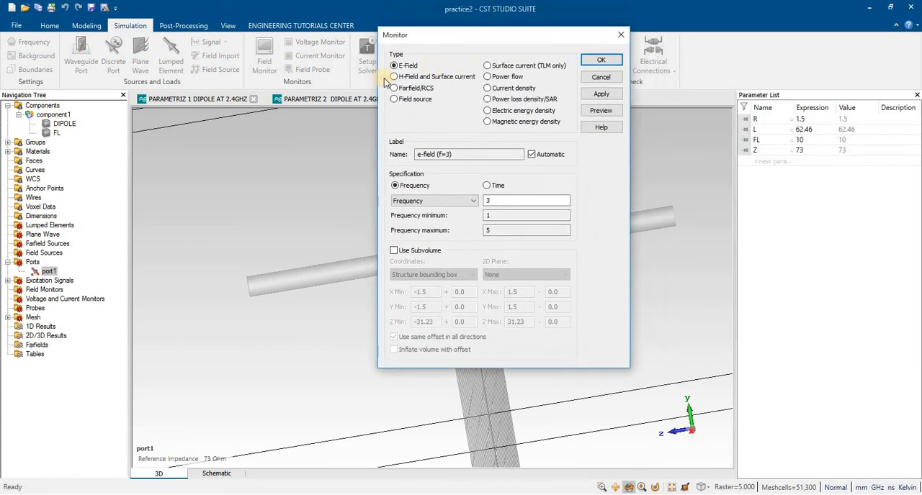
mouse_move(562, 77)
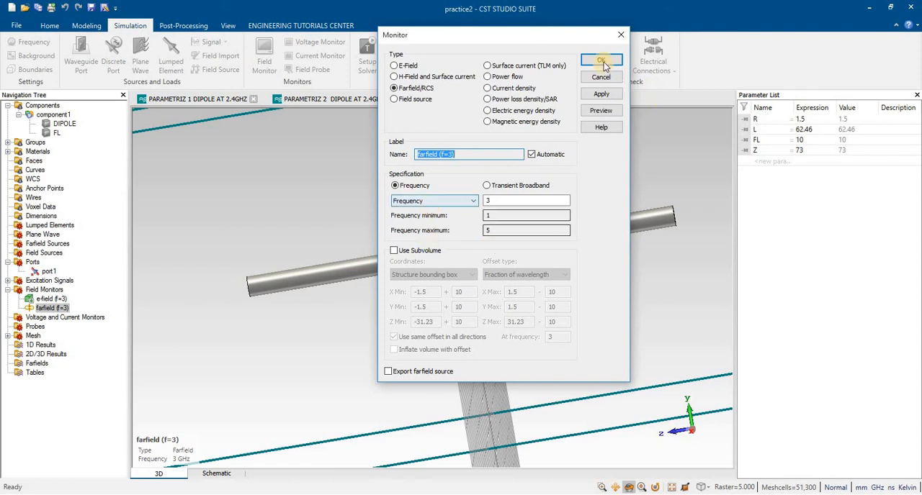
click(602, 60)
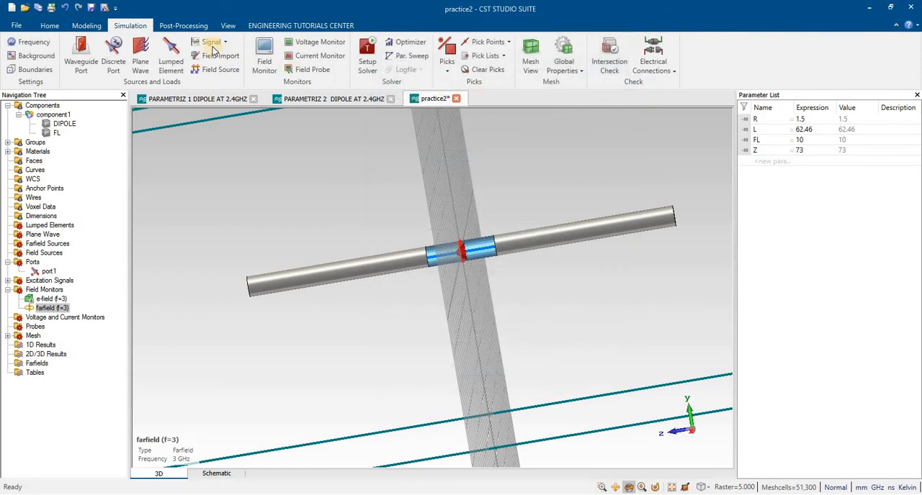
mouse_move(367, 57)
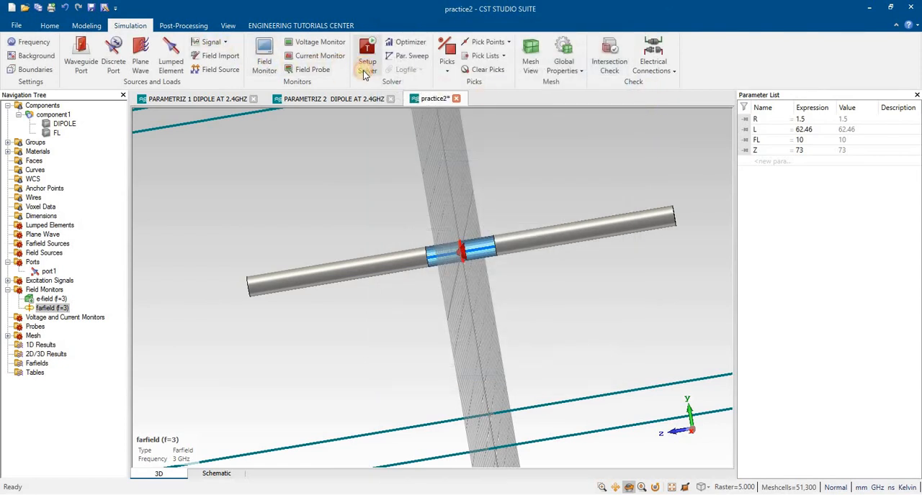
Run the time-domain solver and display the resulting S1,1 magnitude curve from 1 to 5 GHz.
click(366, 55)
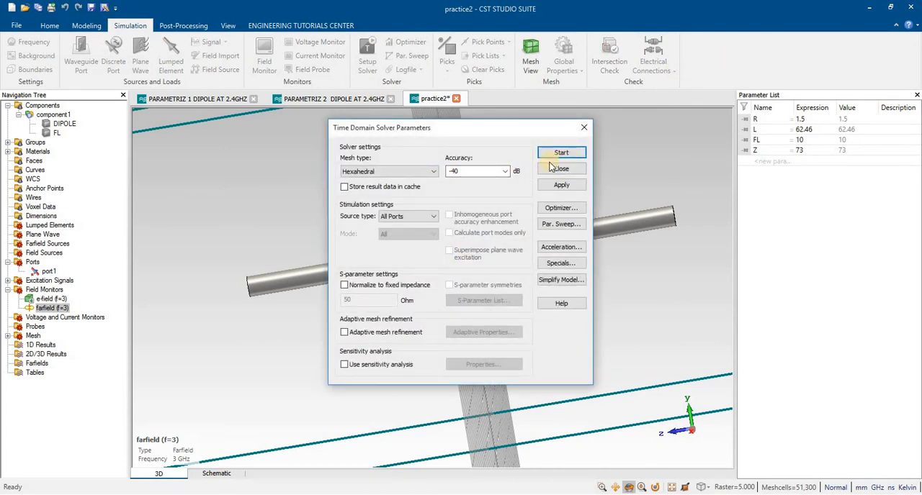
click(561, 167)
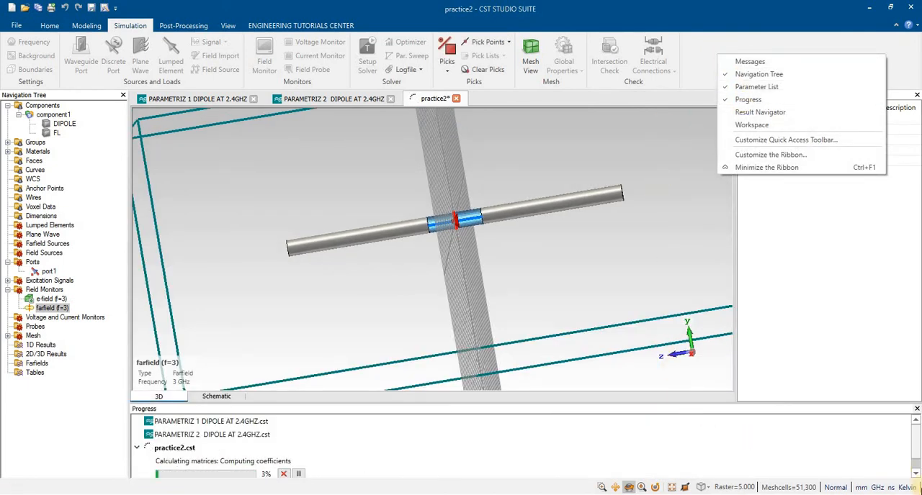
click(757, 86)
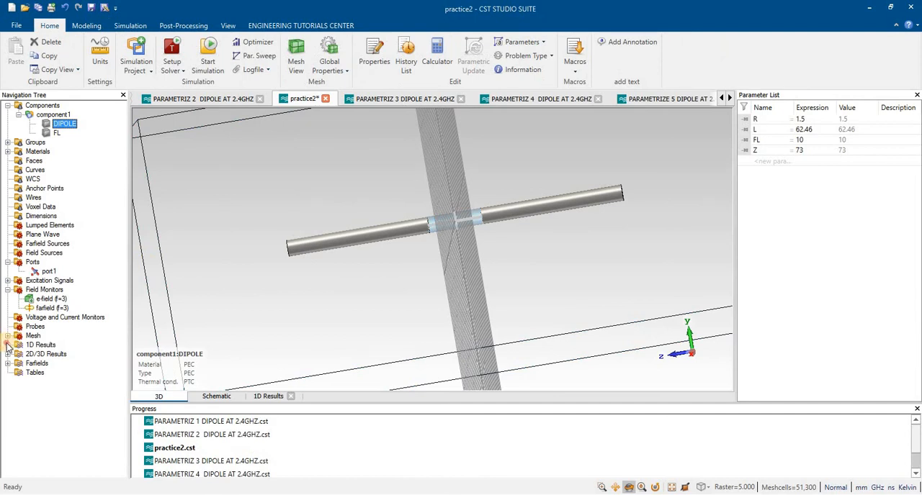
click(7, 344)
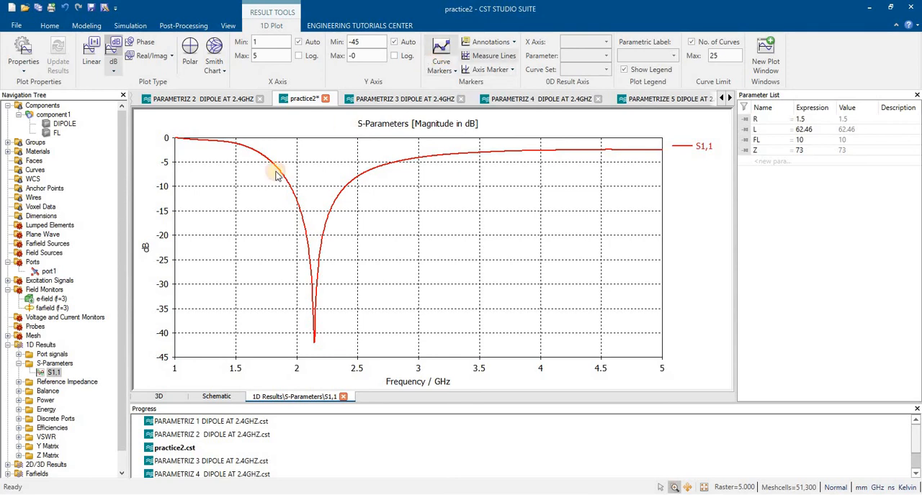
click(440, 56)
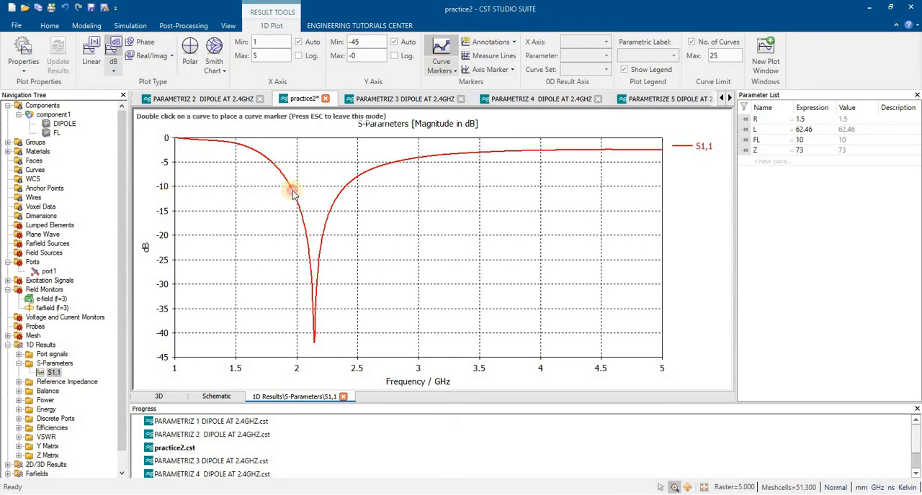
Mark the S1,1 curve's -10 dB crossings at 1.9654 GHz and 2.3679 GHz.
double_click(291, 191)
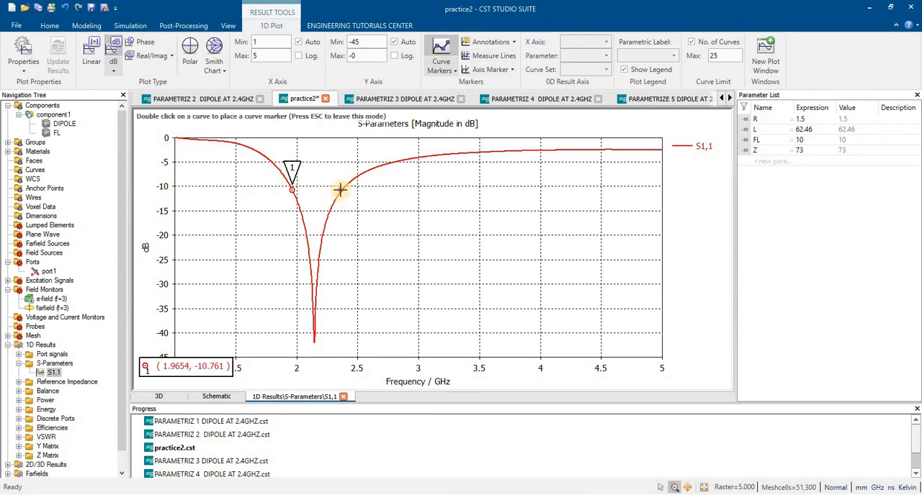
double_click(340, 190)
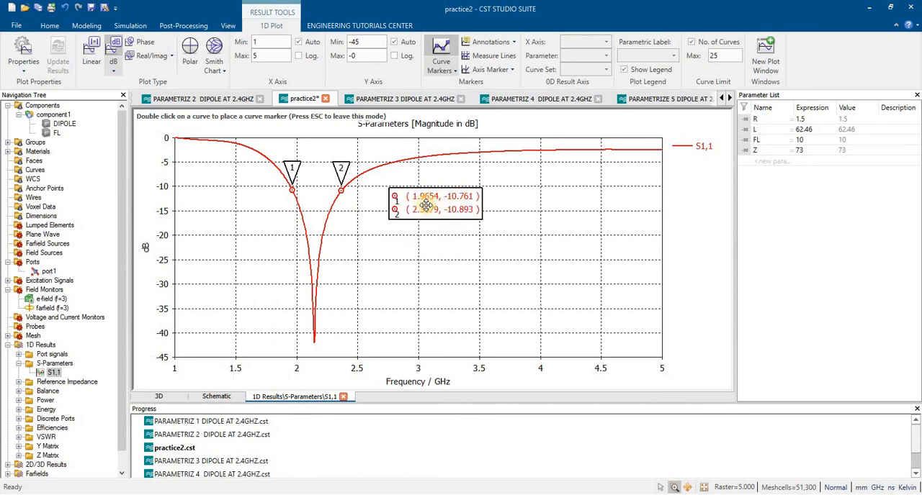
mouse_move(373, 203)
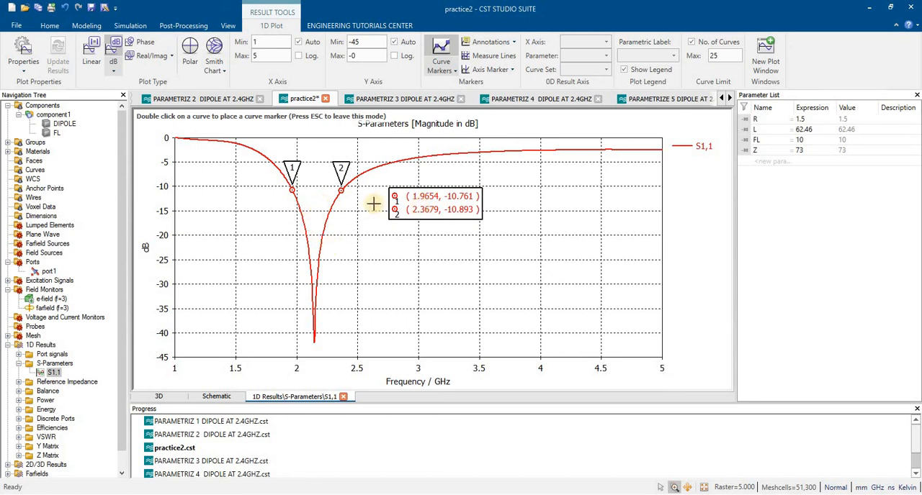
mouse_move(387, 212)
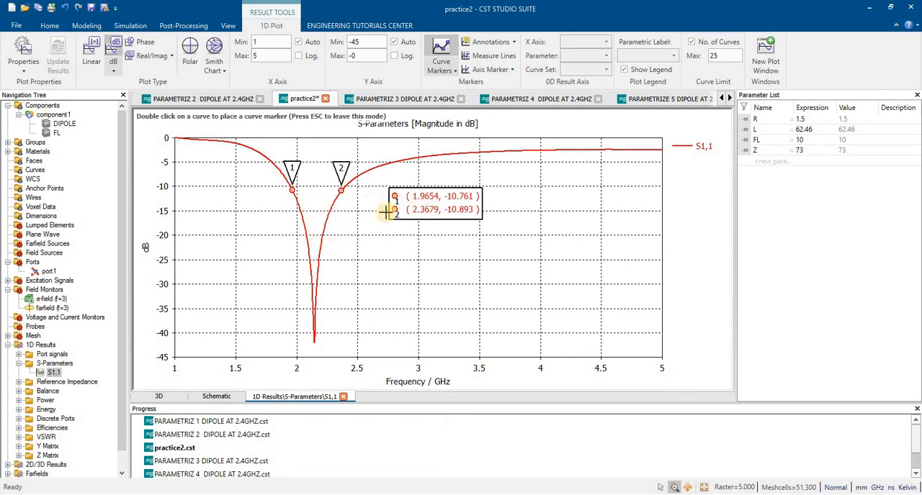
mouse_move(322, 368)
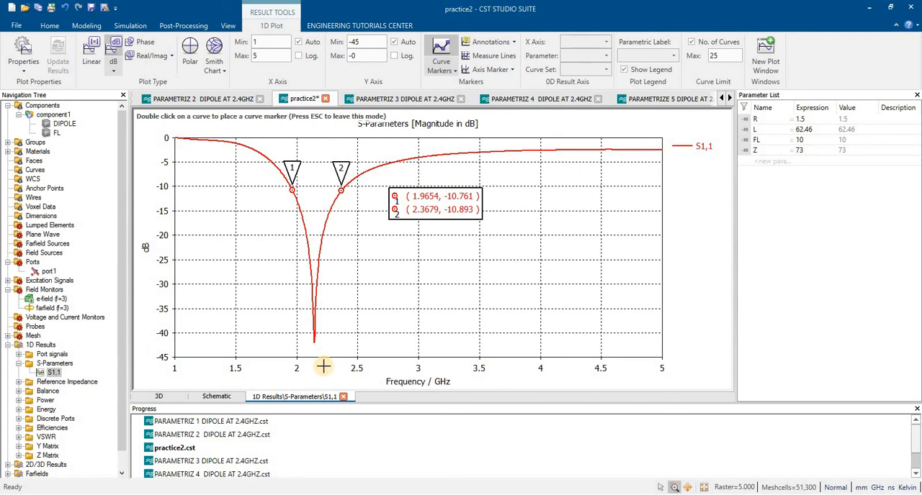
mouse_move(427, 190)
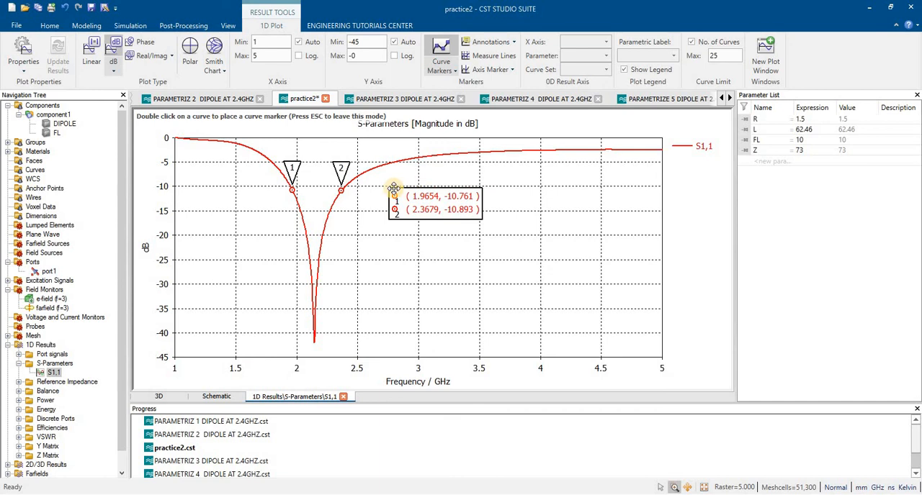
mouse_move(427, 139)
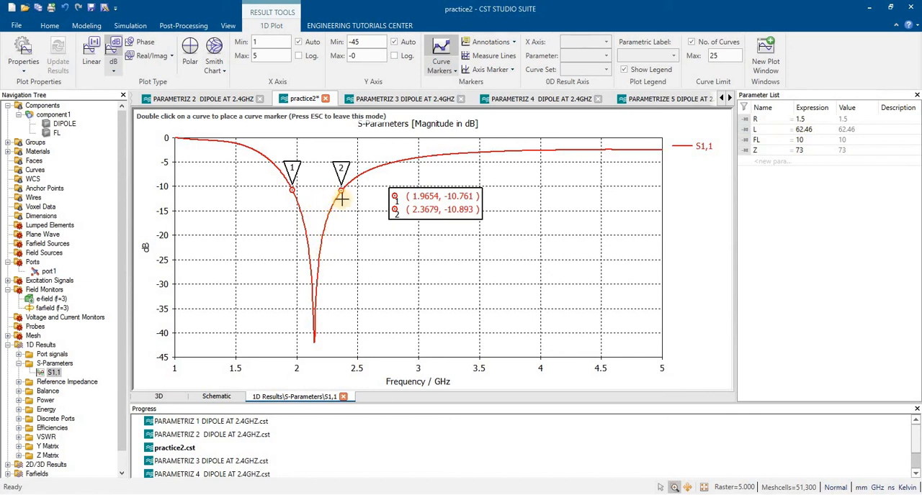
mouse_move(353, 353)
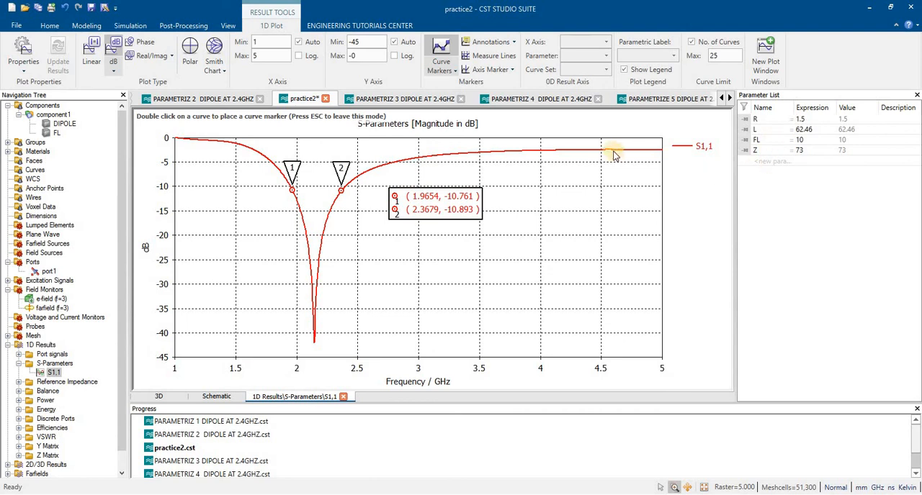
mouse_move(510, 127)
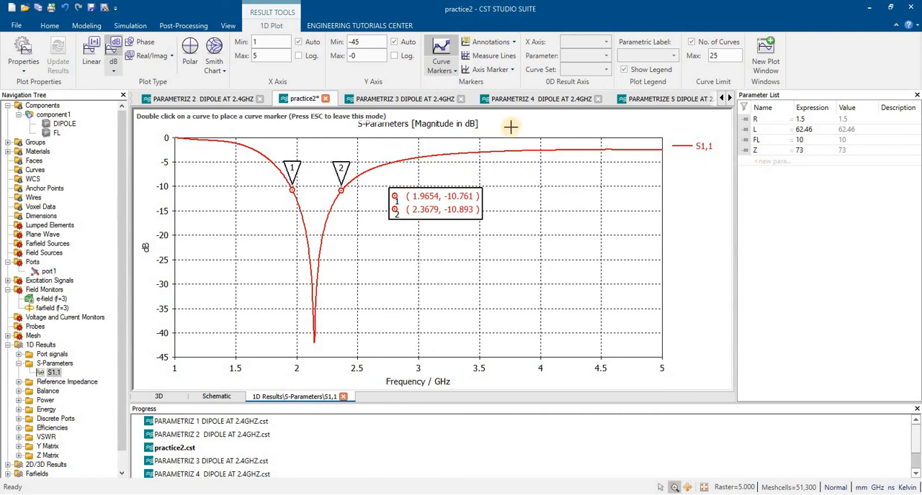
mouse_move(511, 127)
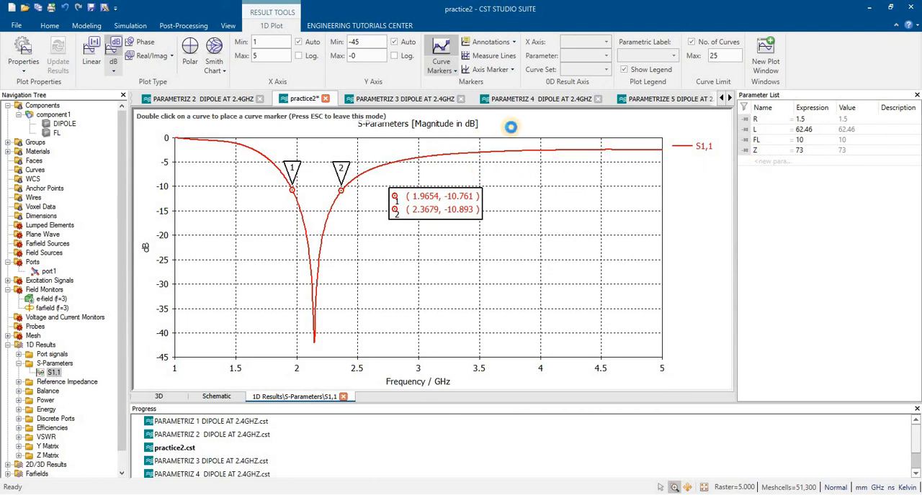